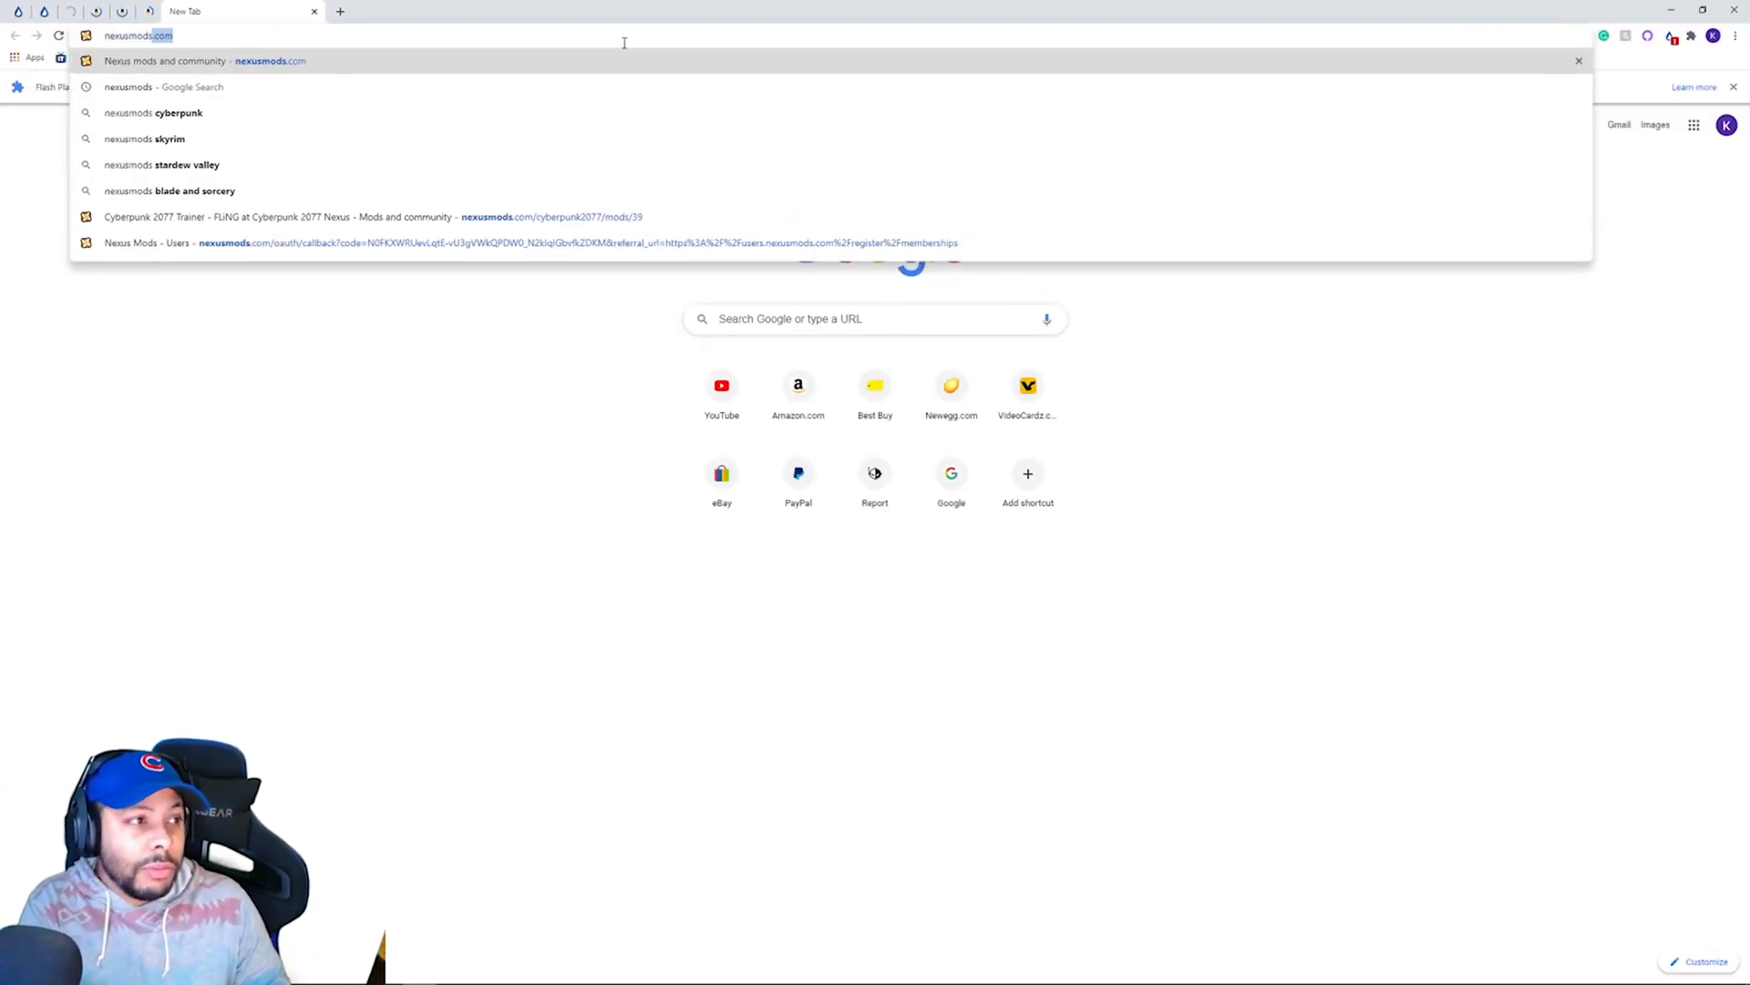
Load the Nexus Mods homepage from the address bar.
key("Enter")
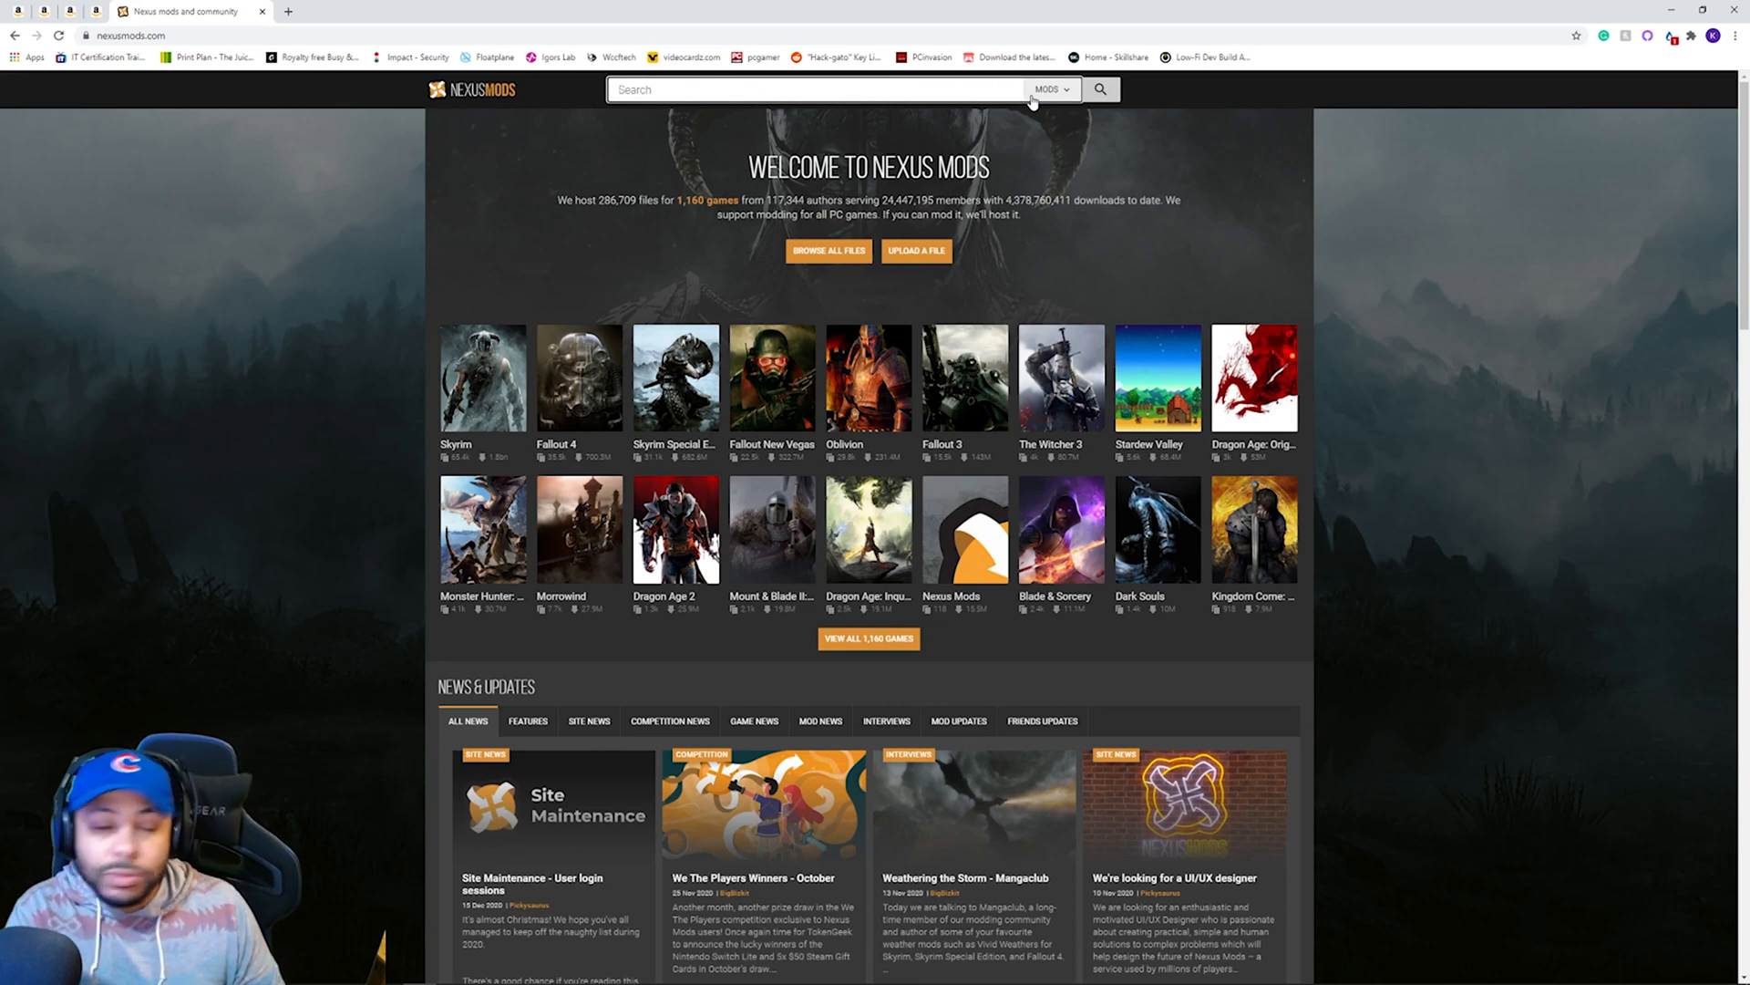
Search 'fling t', open the Cyberpunk 2077 Trainer - FLiNG page and start its slow manual download.
type("fling trai")
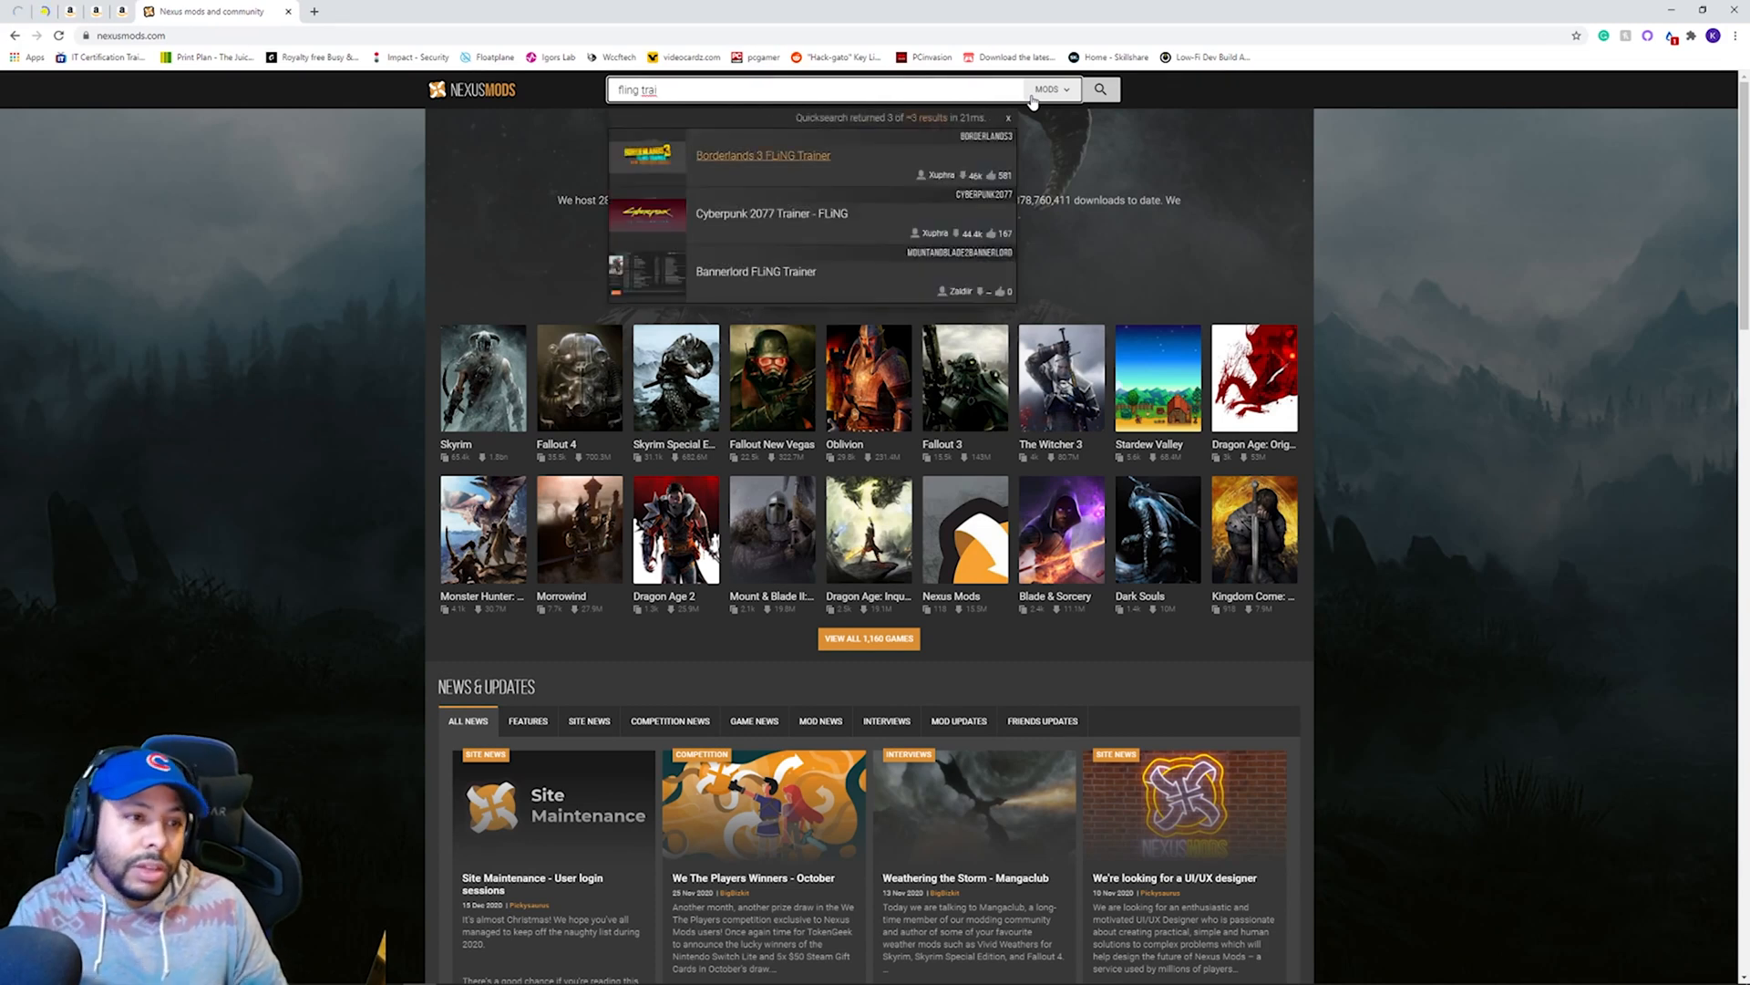
left_click(770, 214)
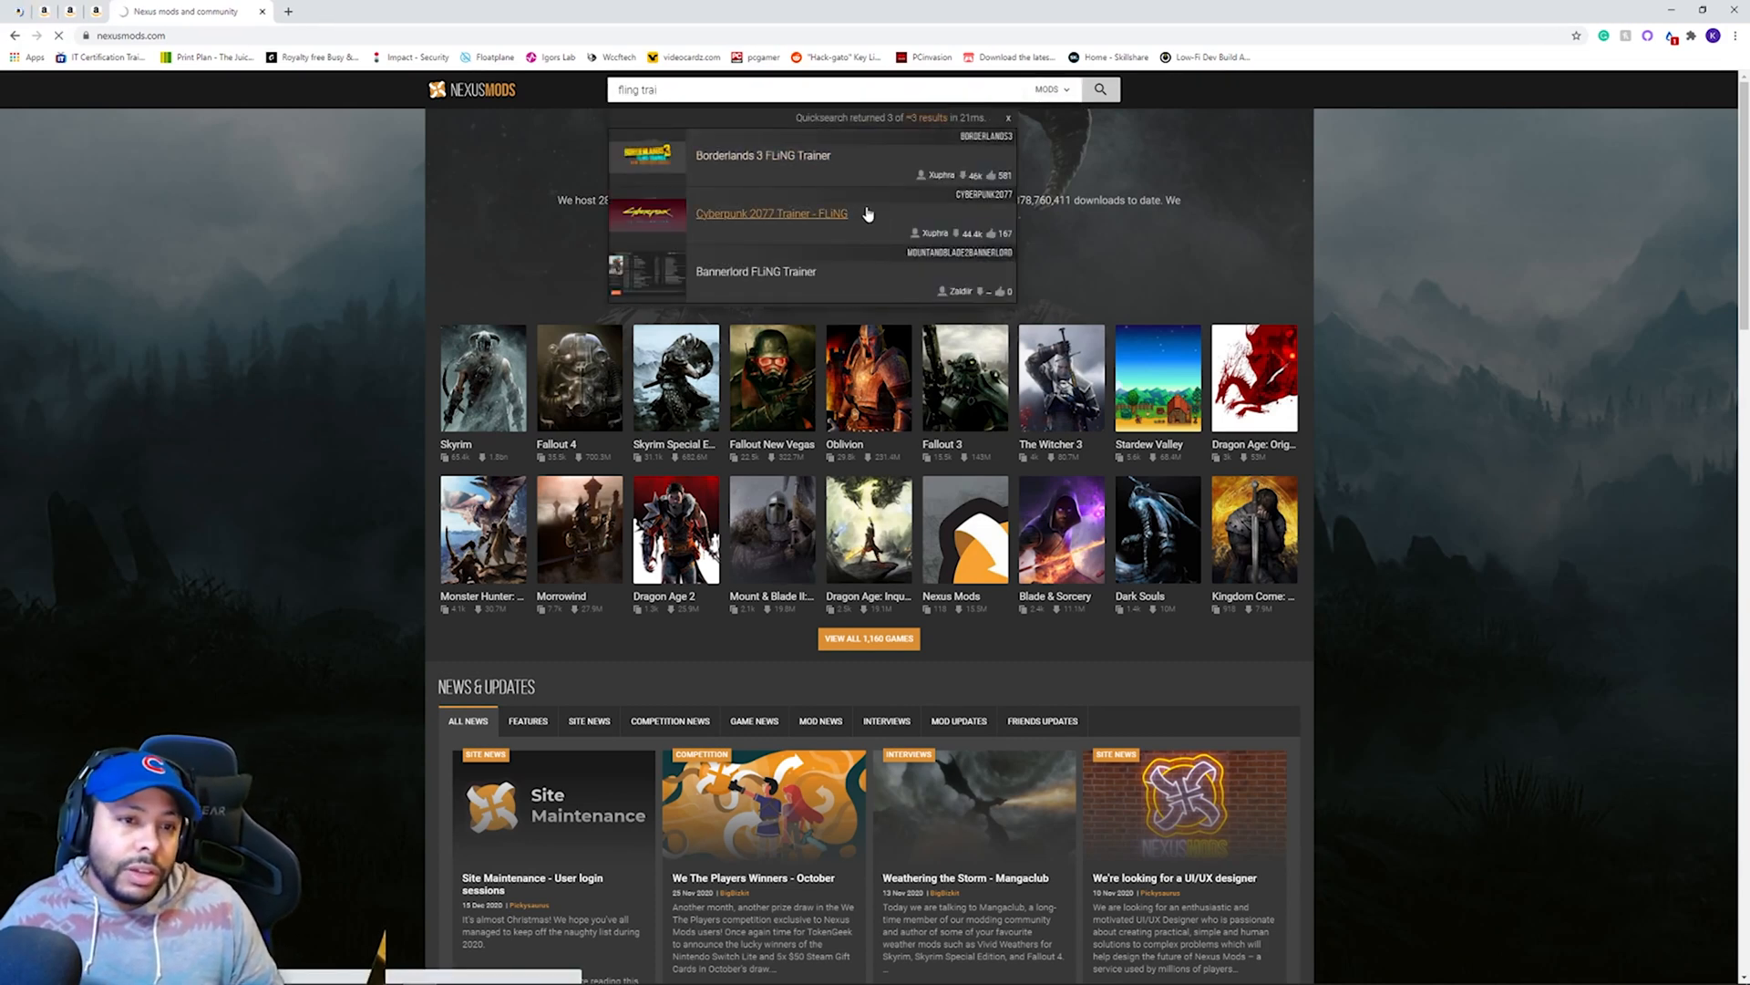
left_click(771, 212)
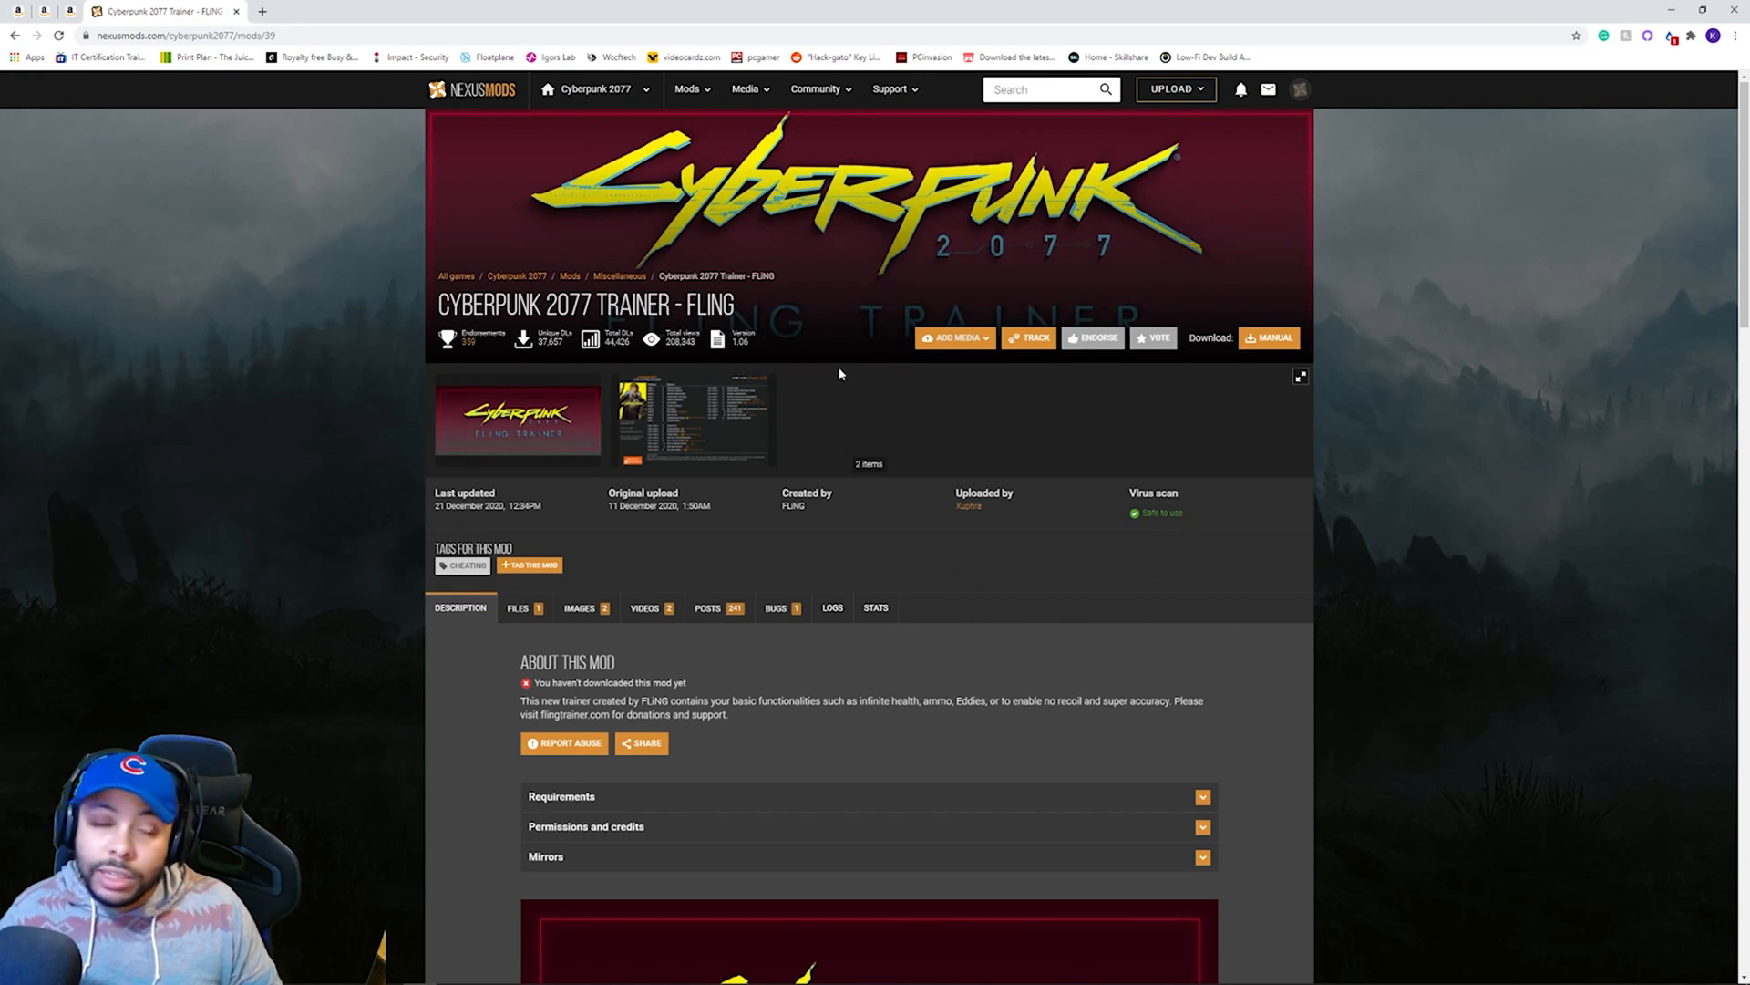
left_click(1269, 337)
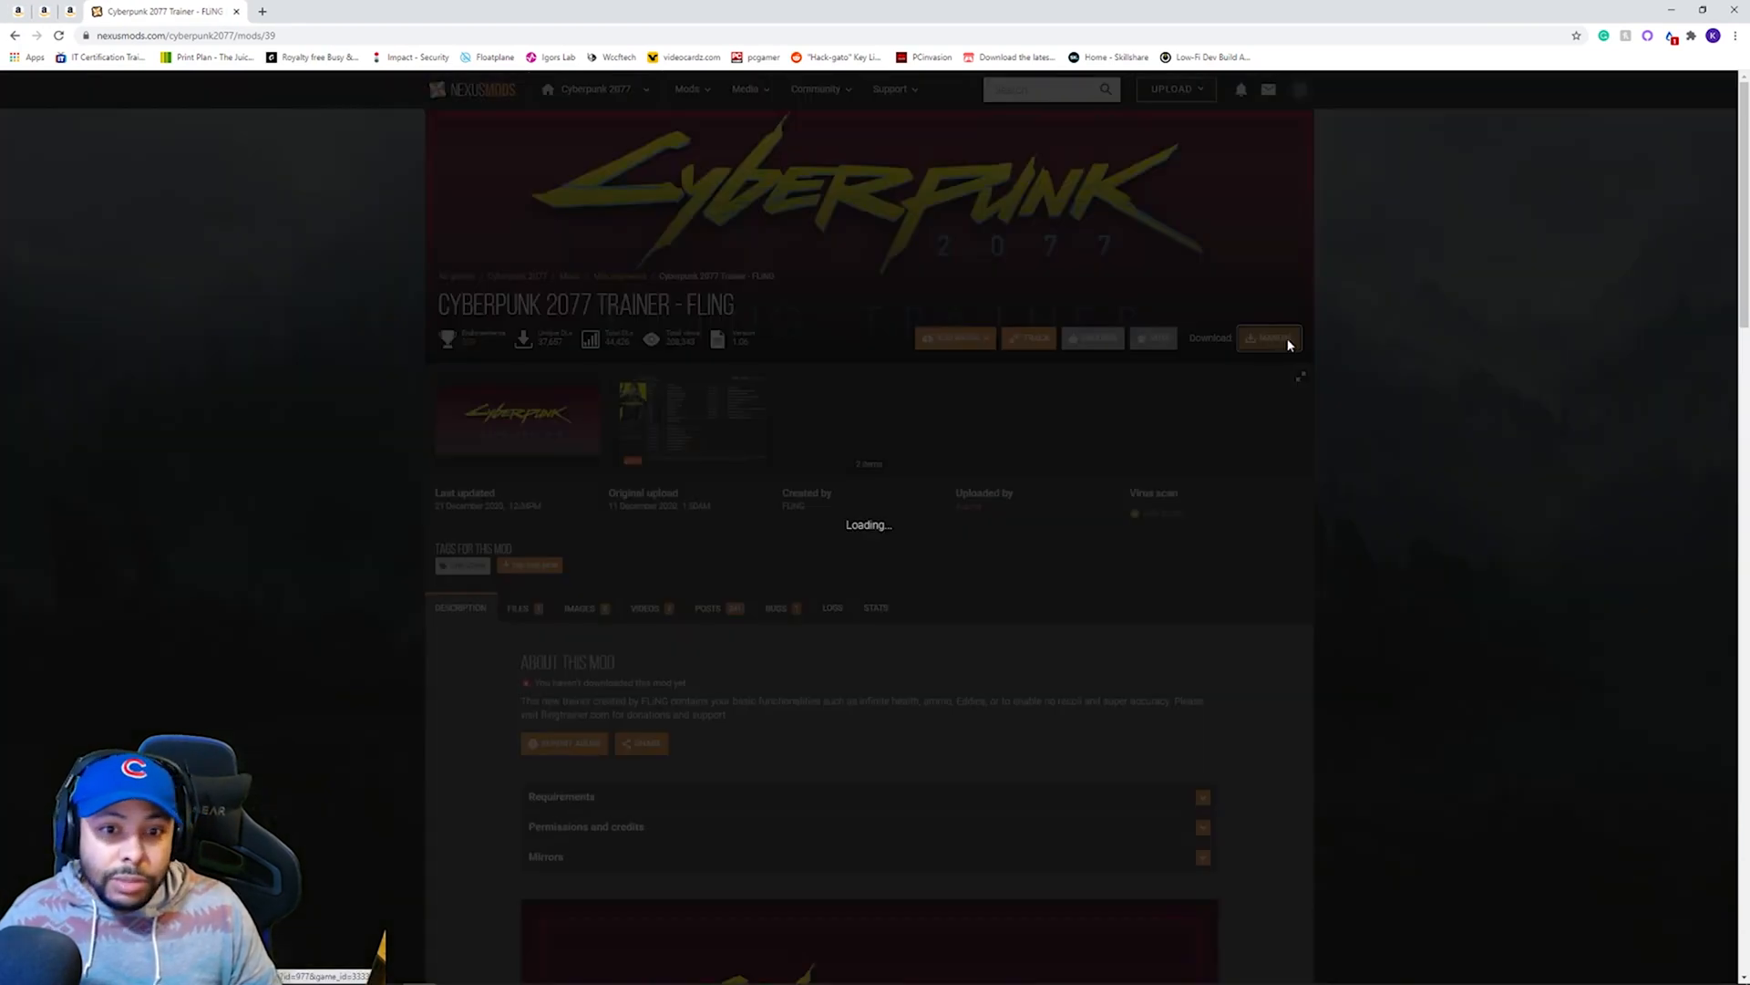
left_click(1269, 338)
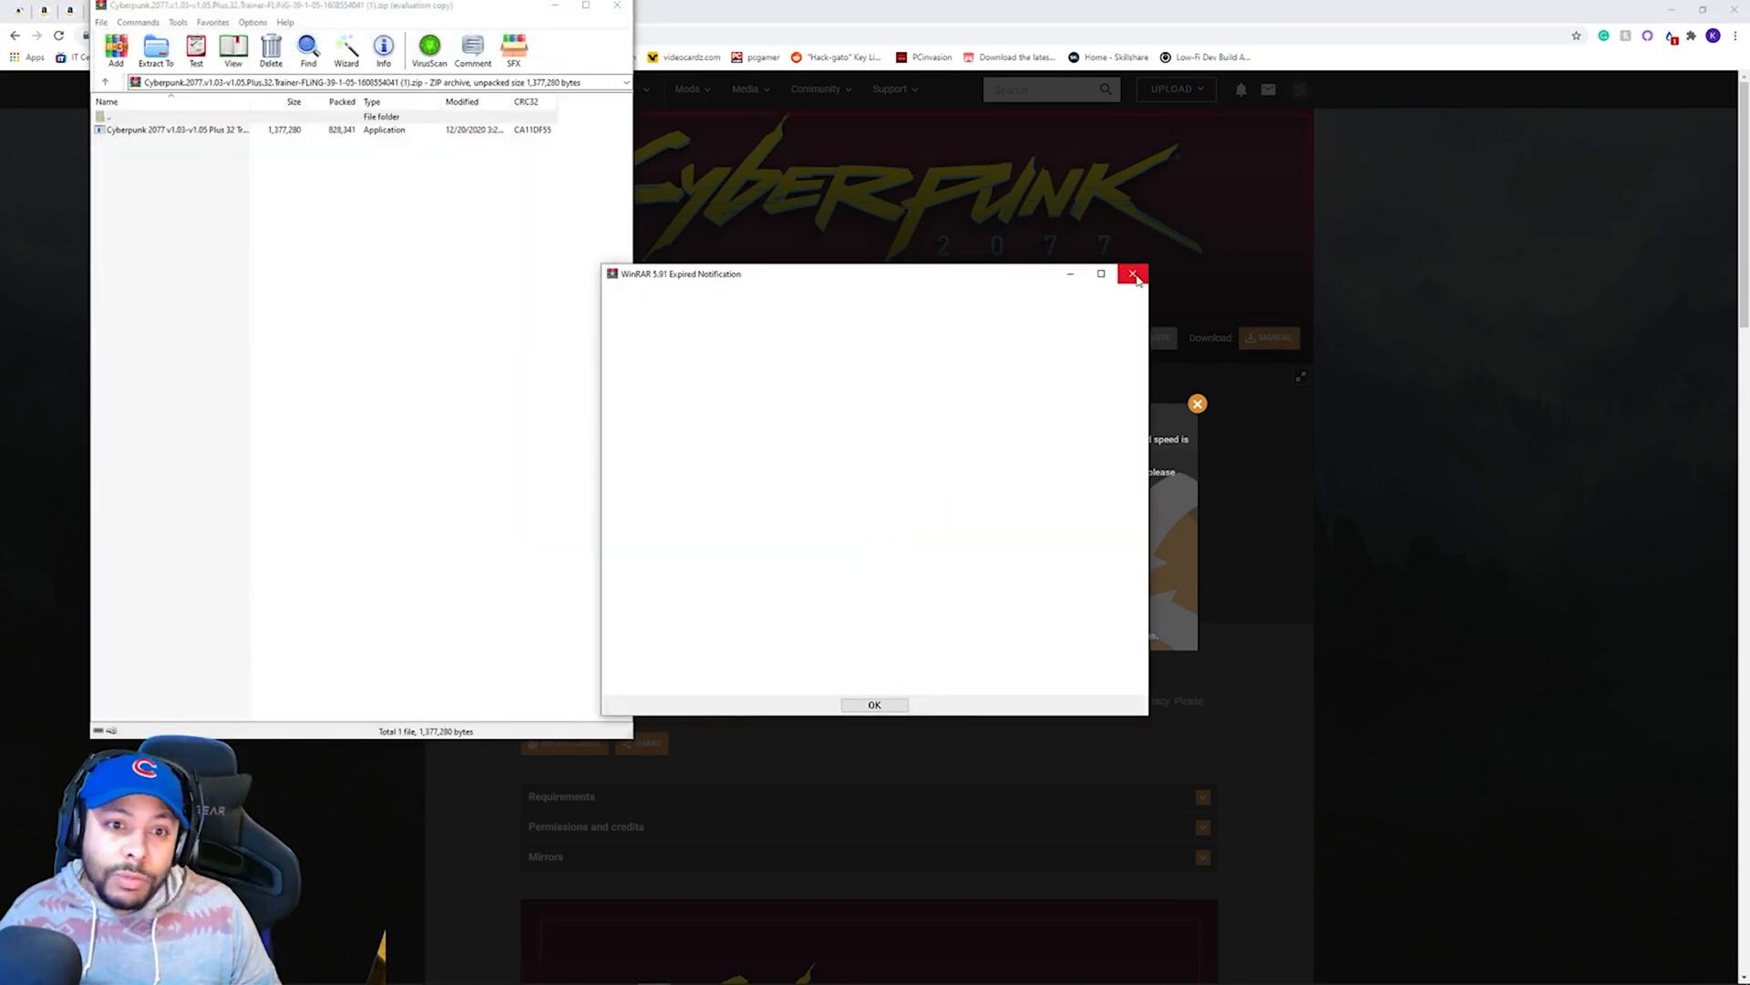
Dismiss the WinRAR notice, place the trainer exe in the Cyberpunk 2077 folder and launch it.
left_click(1134, 274)
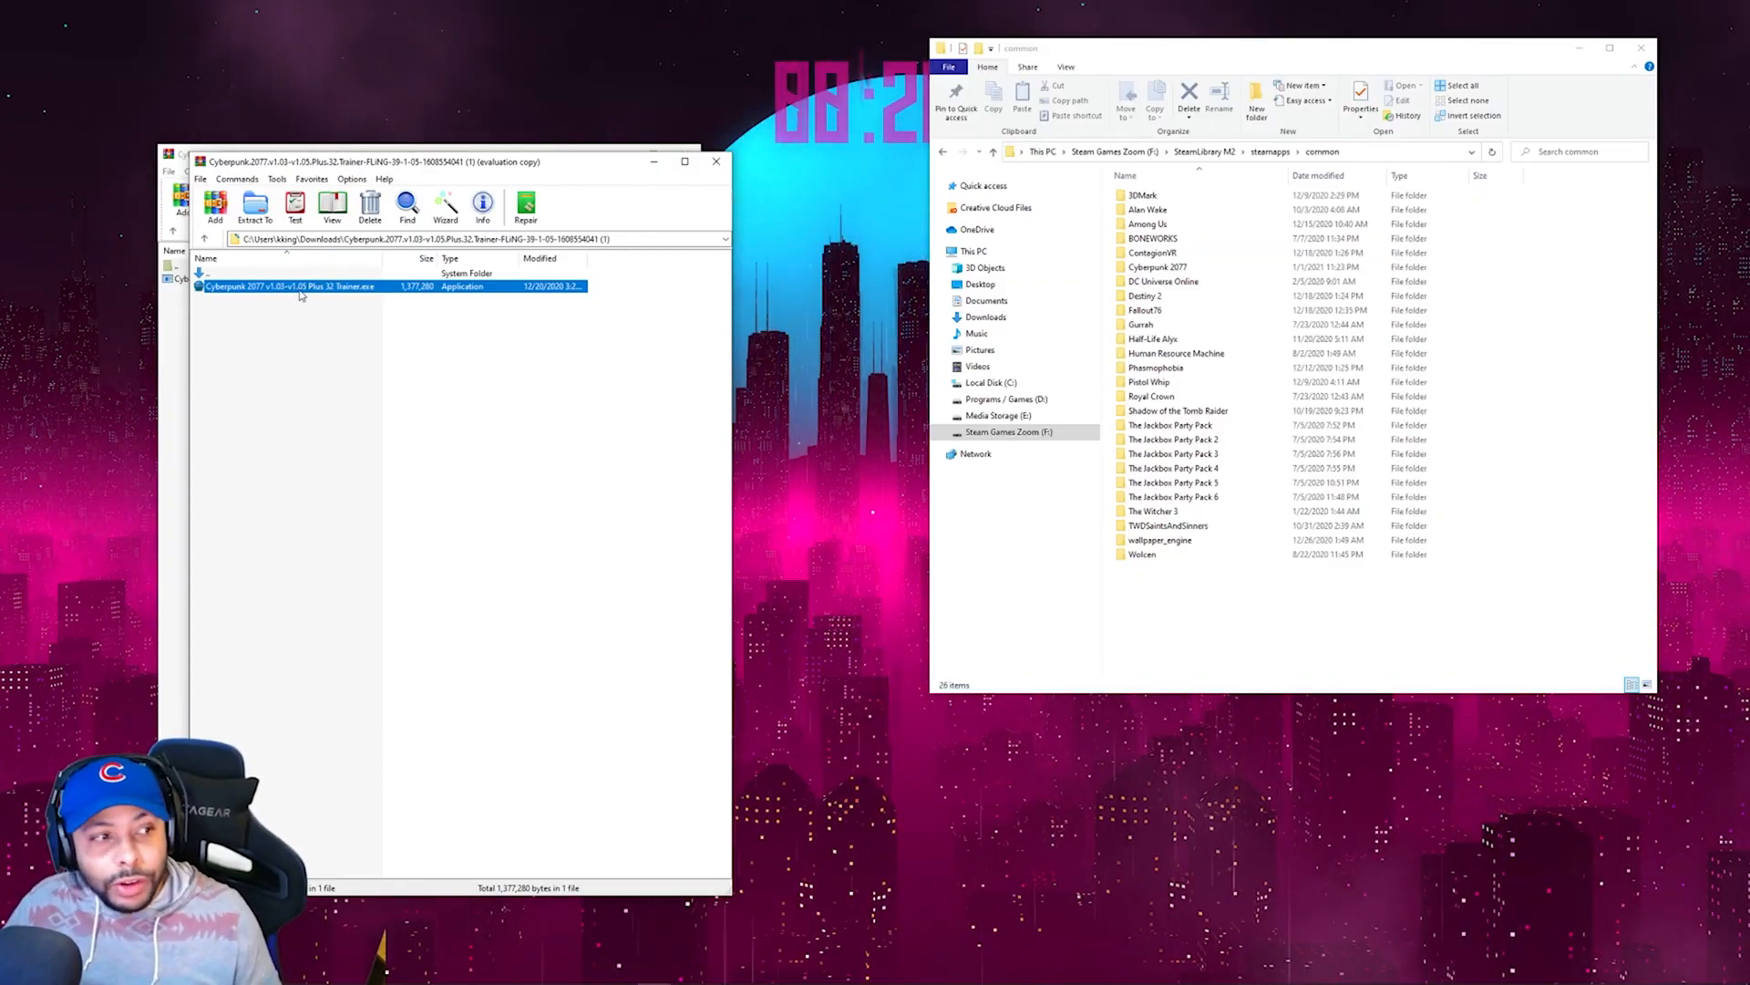
mouse_move(1196, 286)
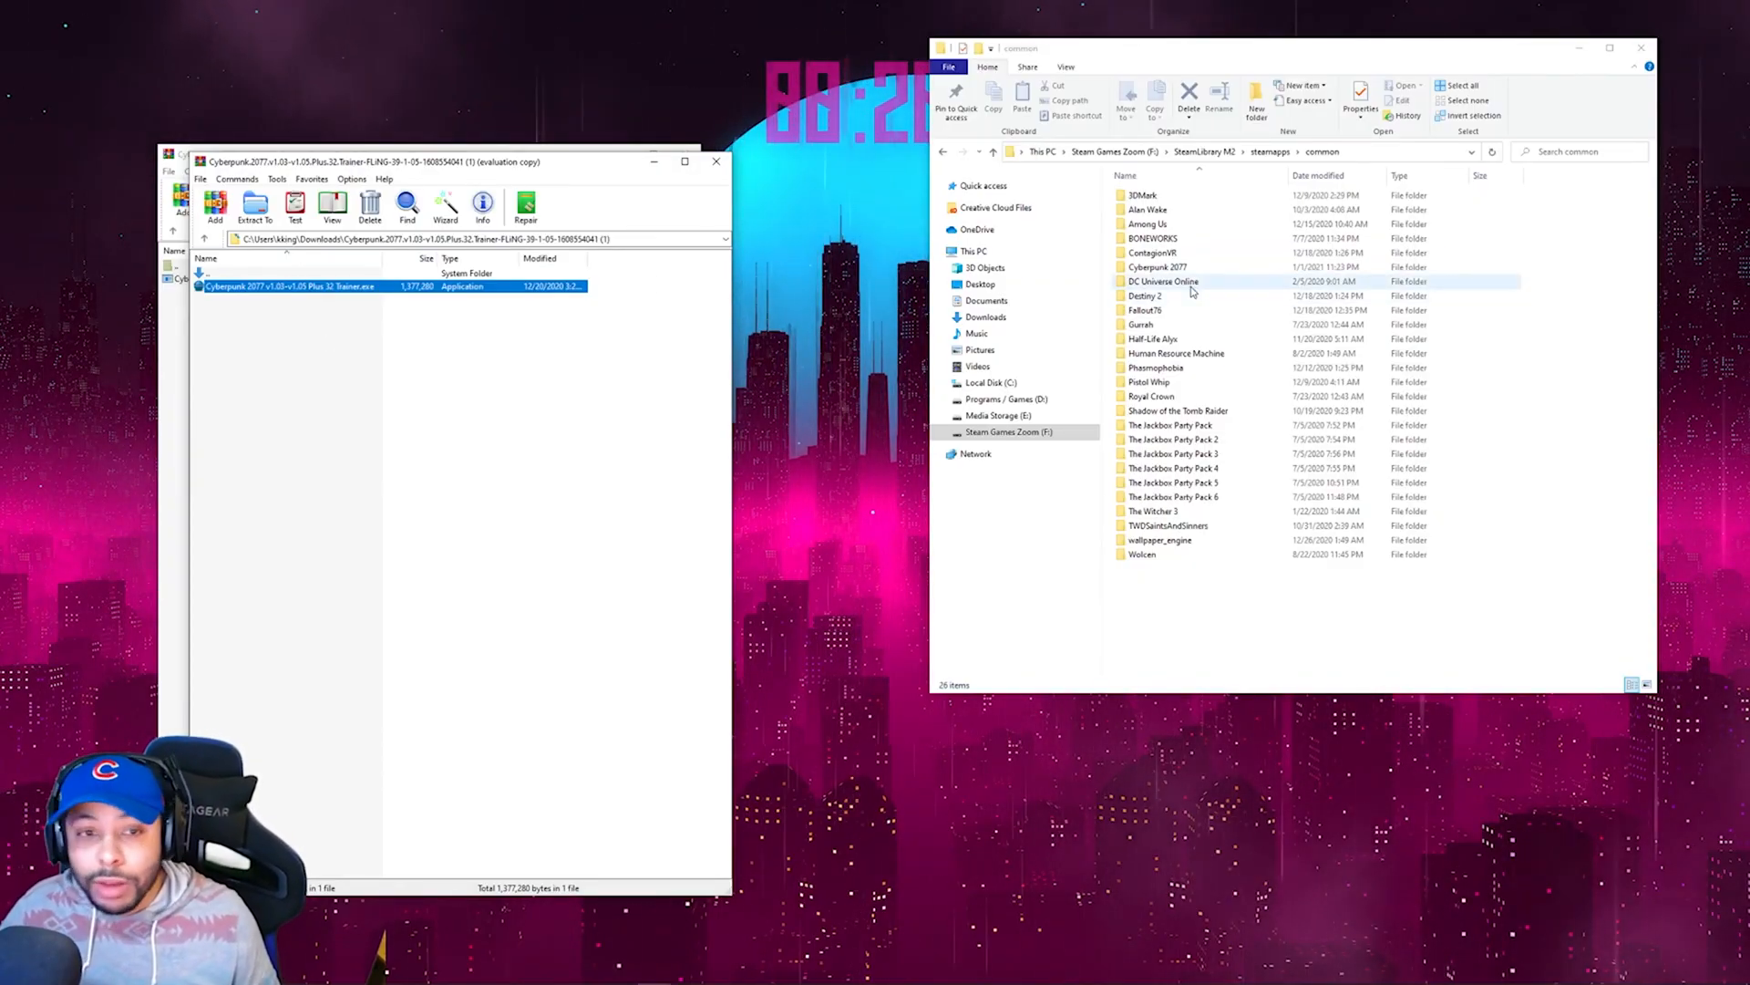
double_click(1156, 267)
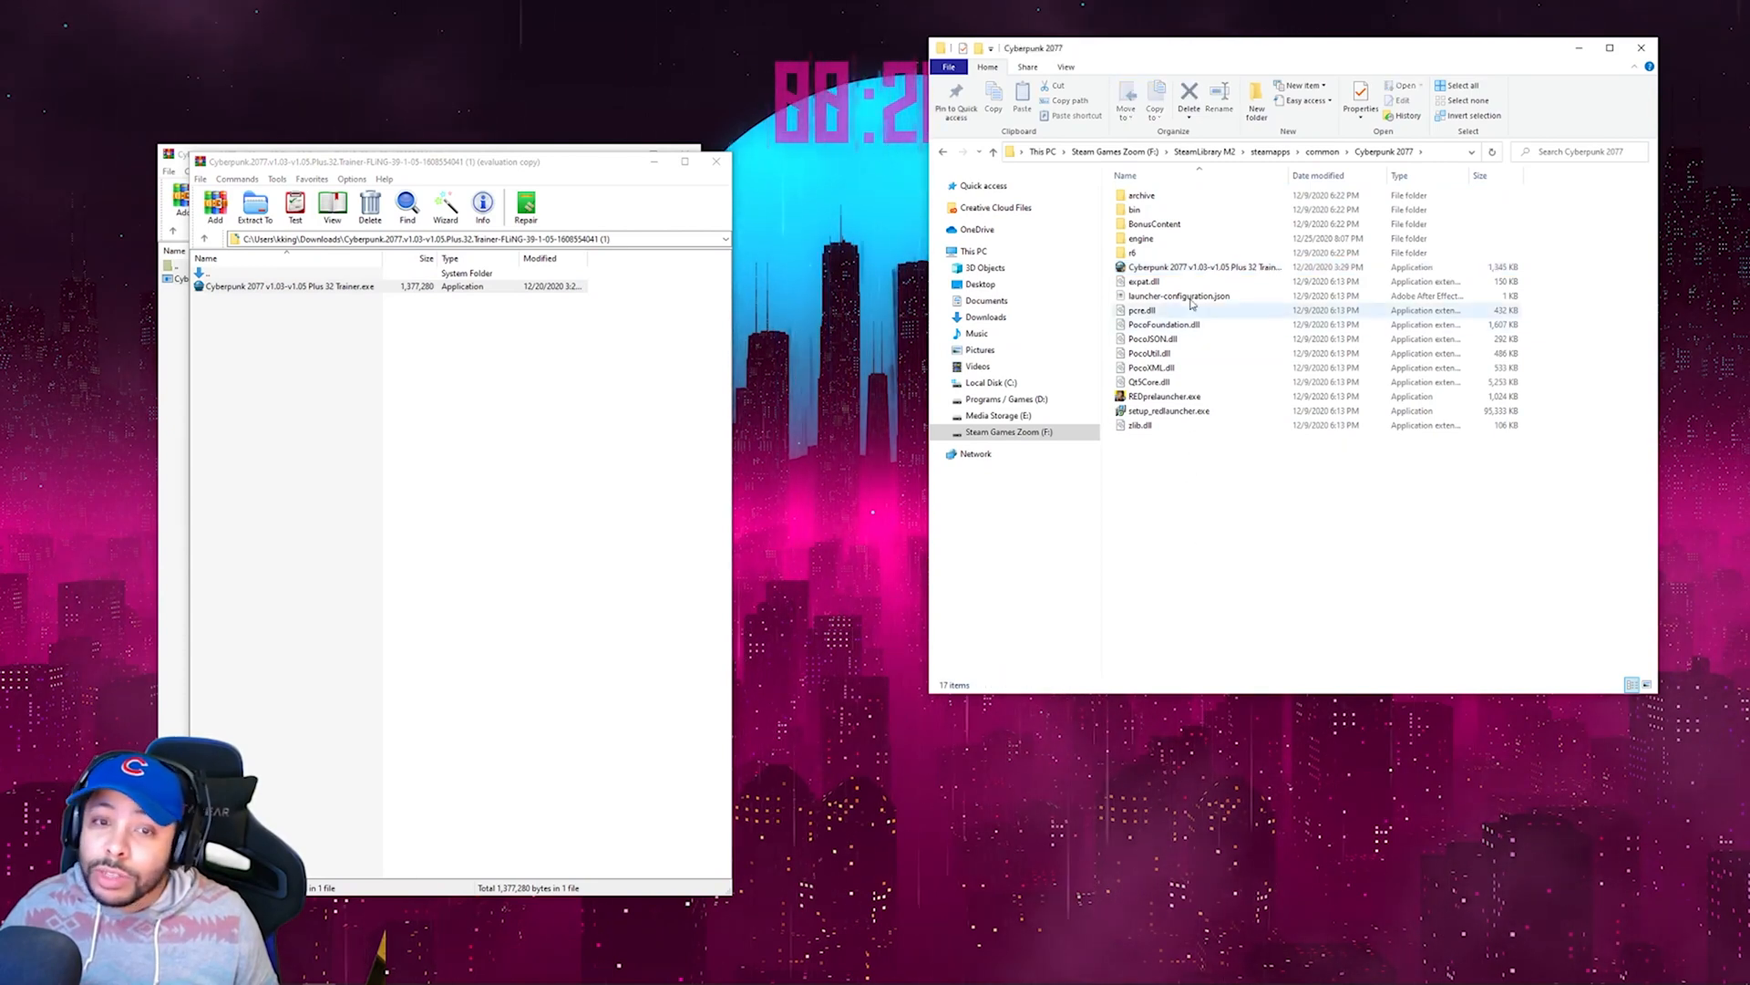
double_click(1204, 266)
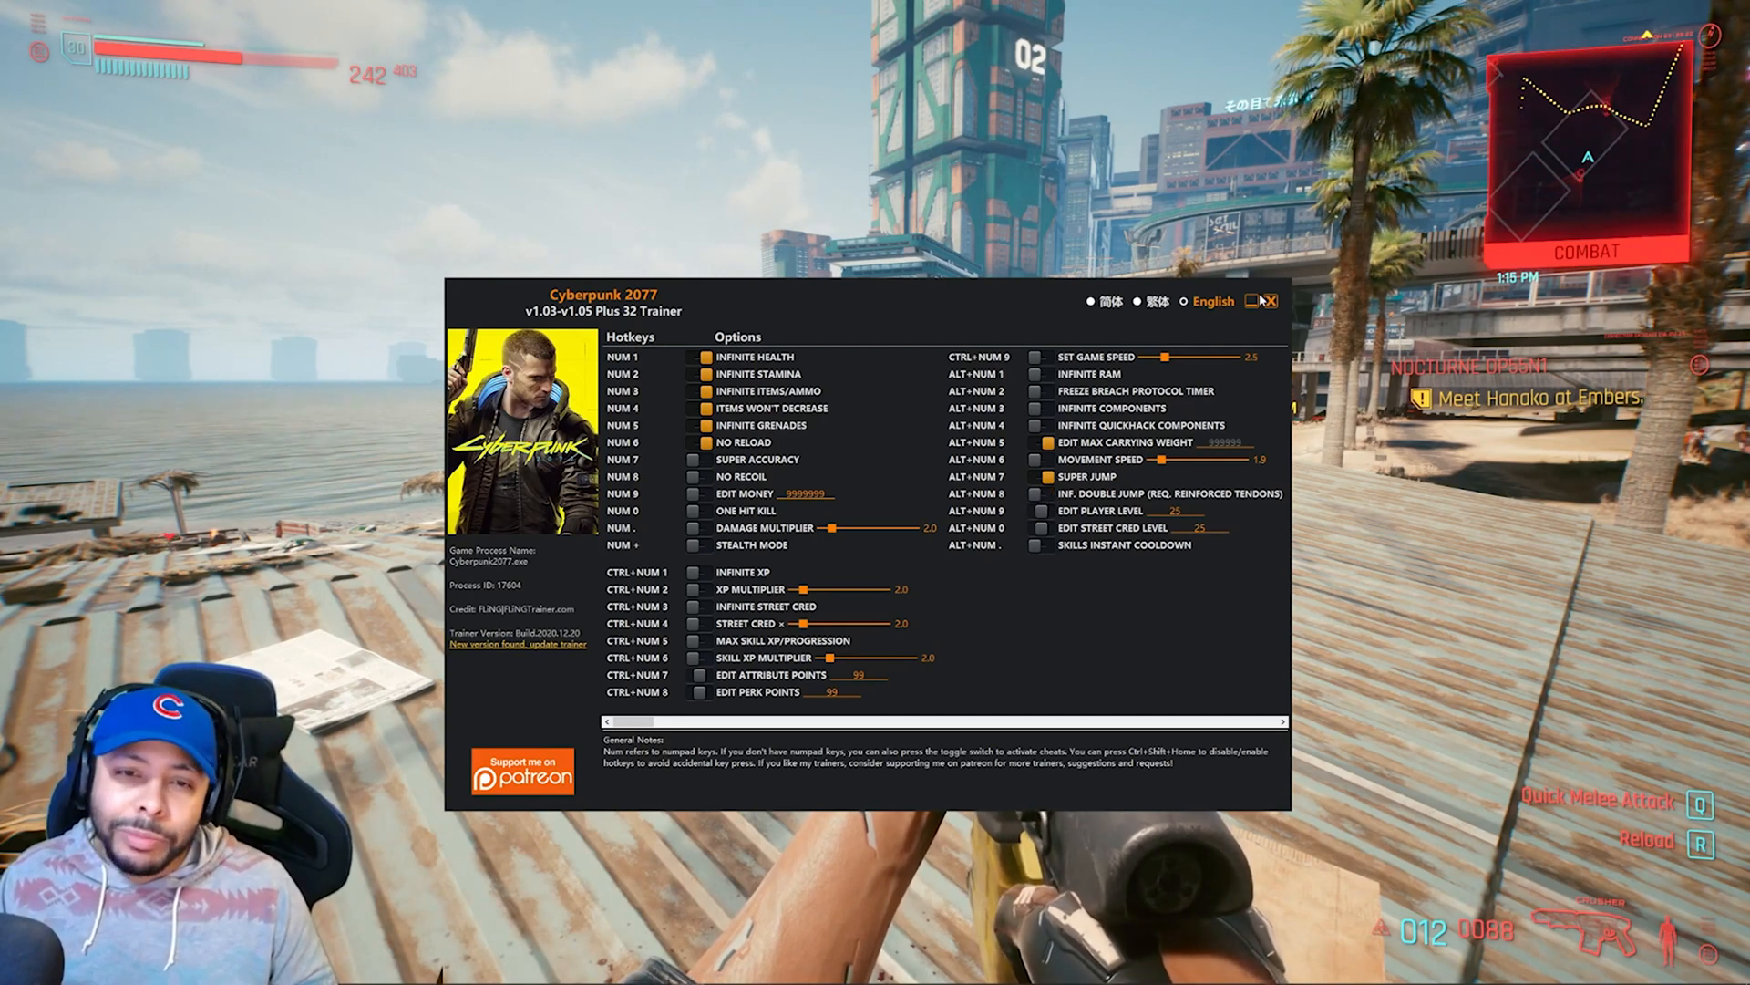
left_click(1276, 301)
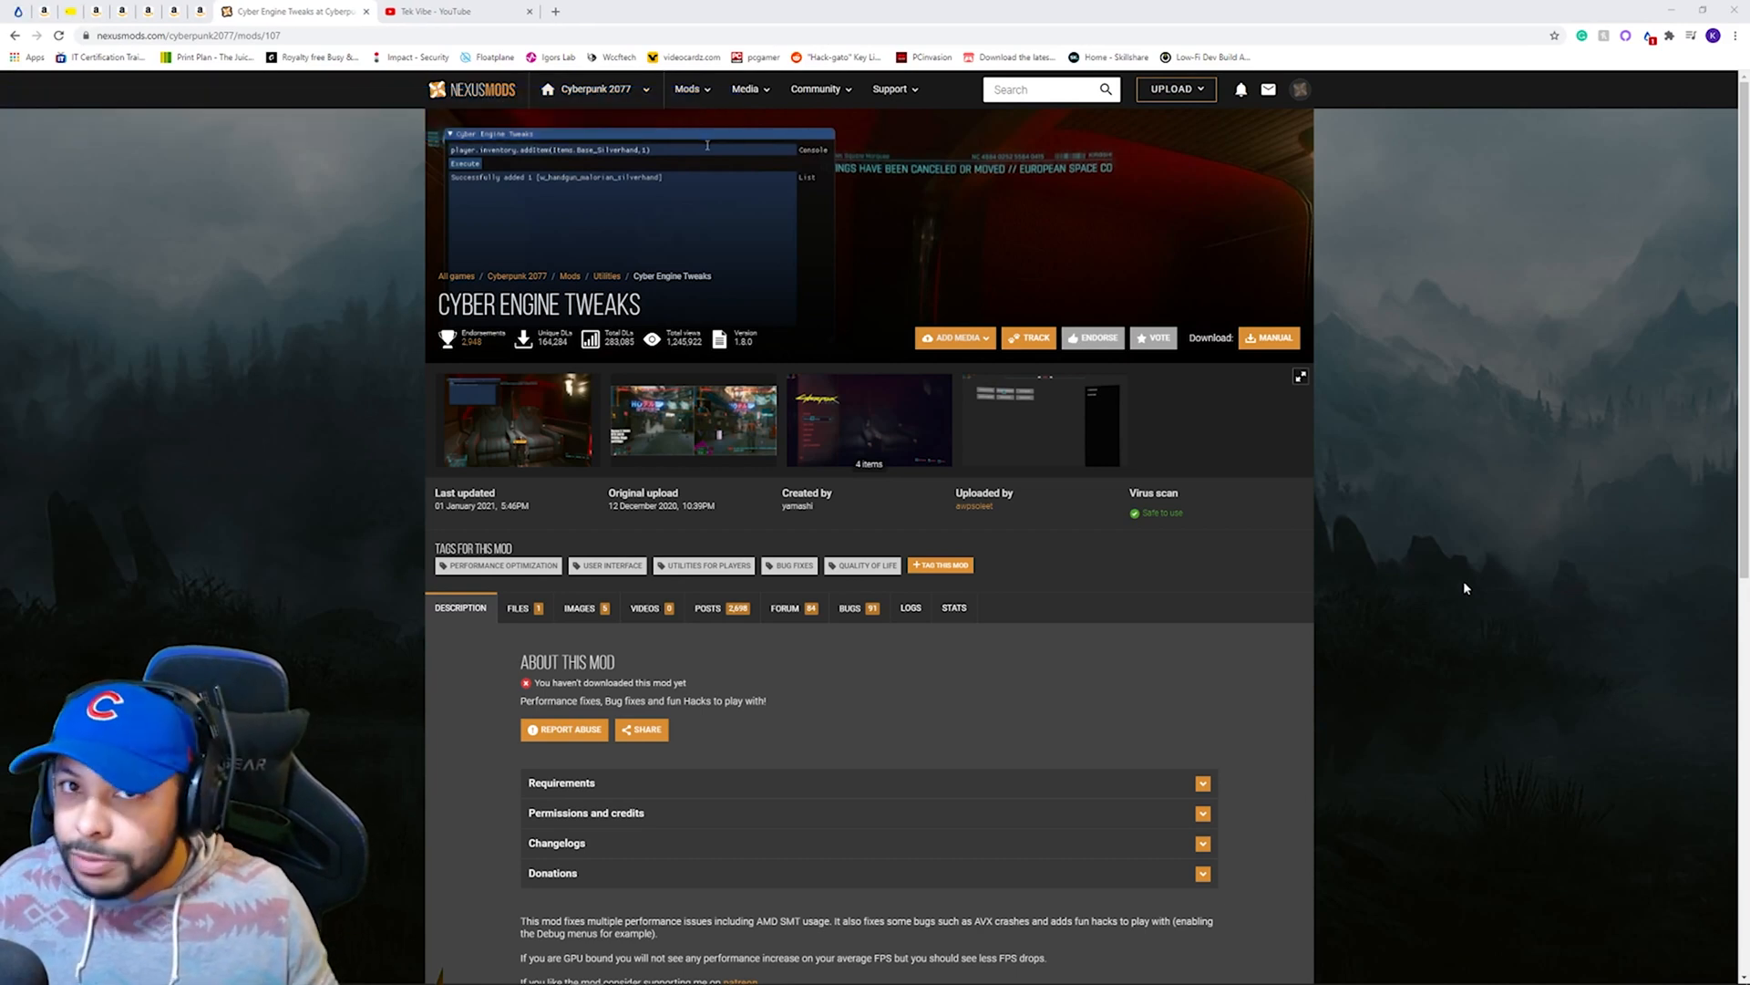
Start a slow manual download of Cyber Engine Tweaks and dismiss the WinRAR notice.
left_click(1269, 338)
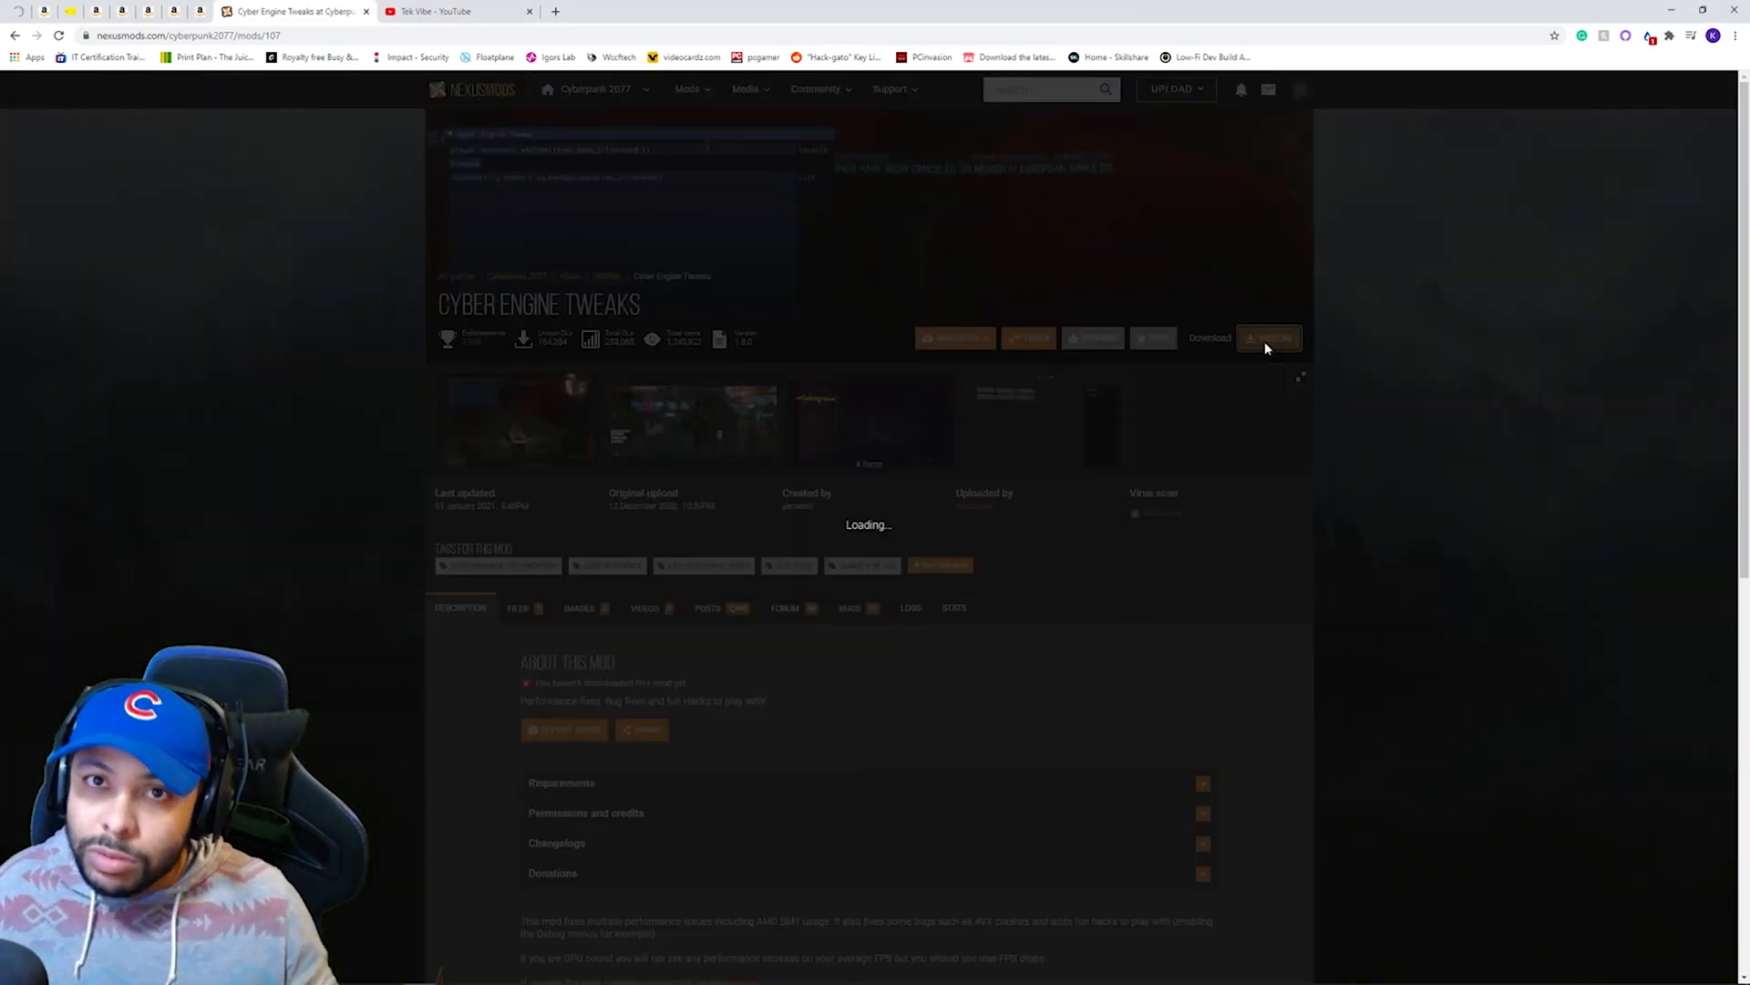
left_click(1269, 337)
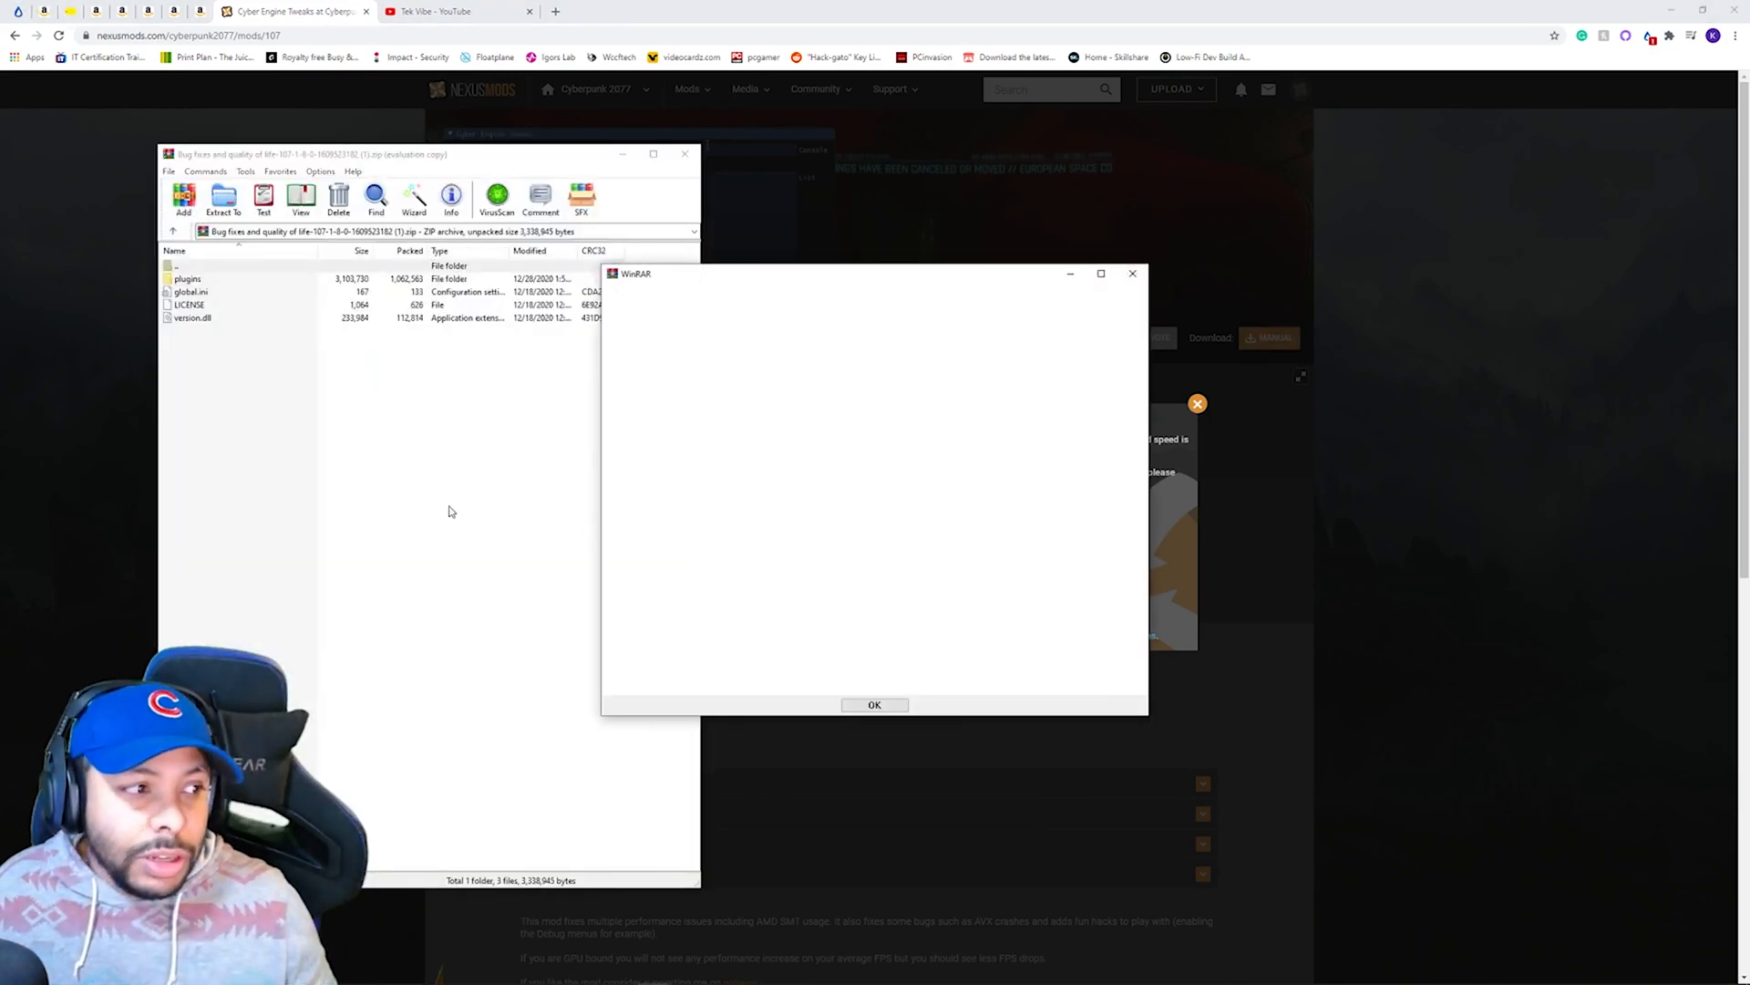
left_click(875, 704)
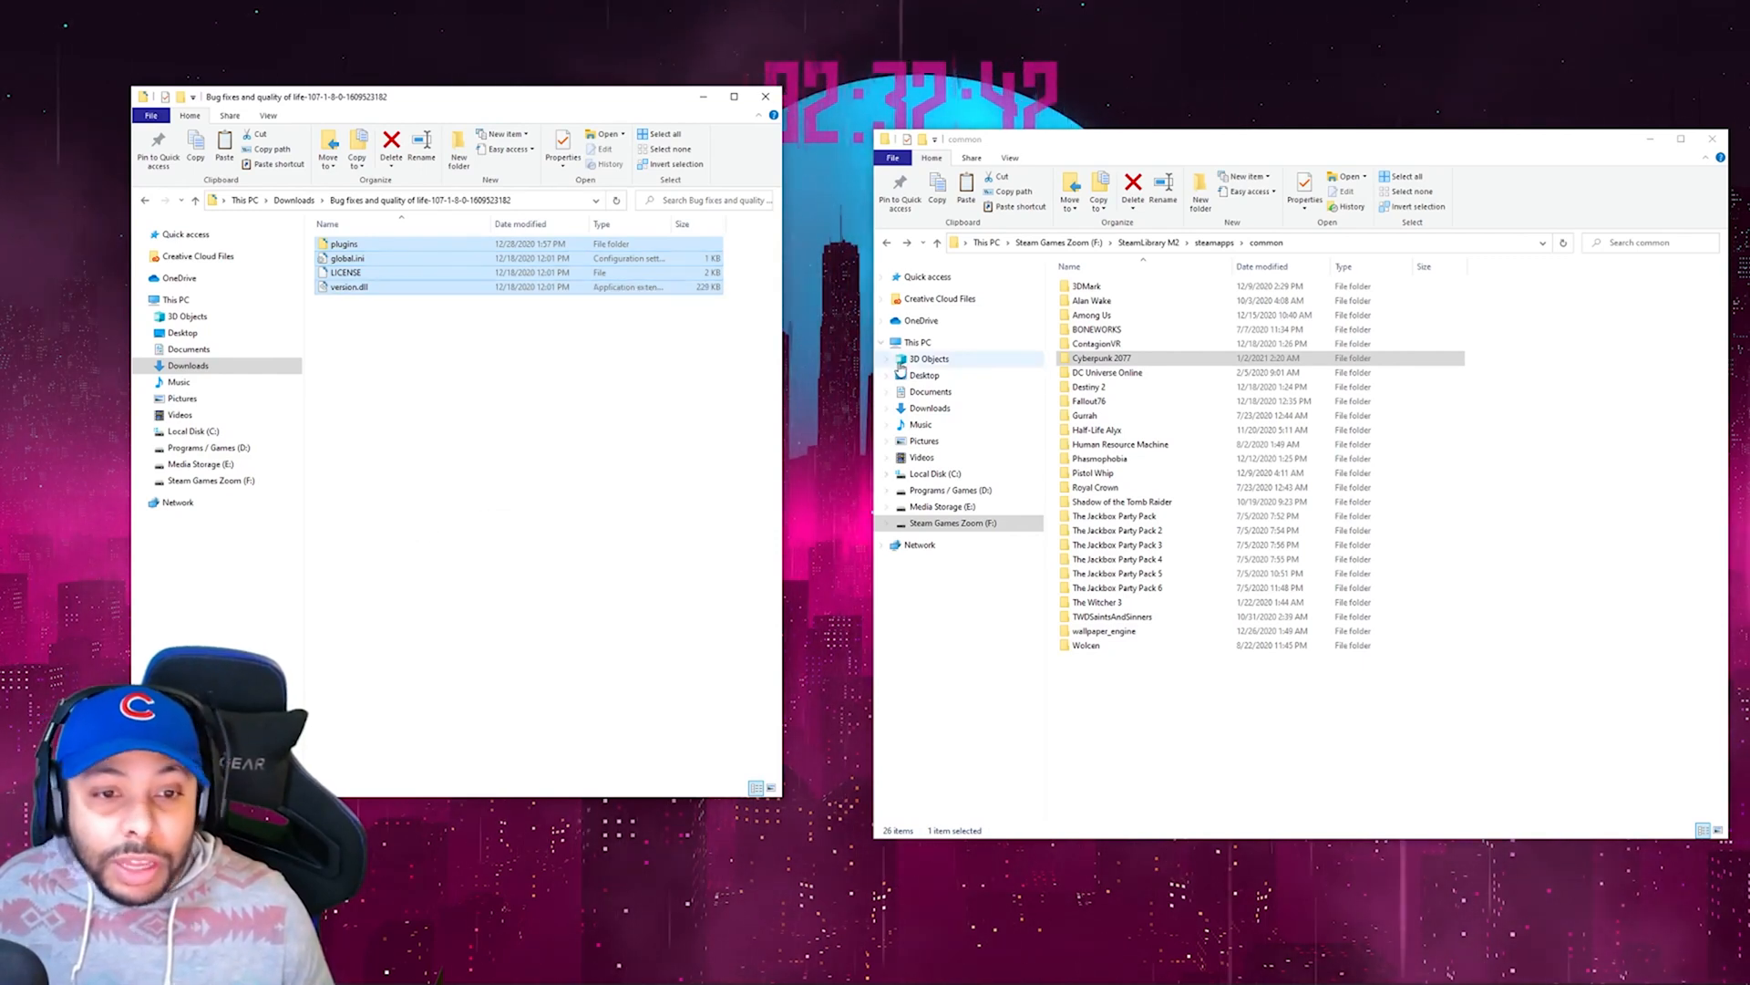
Navigate into Cyberpunk 2077\bin\x64 in the right Explorer window.
left_click(1101, 358)
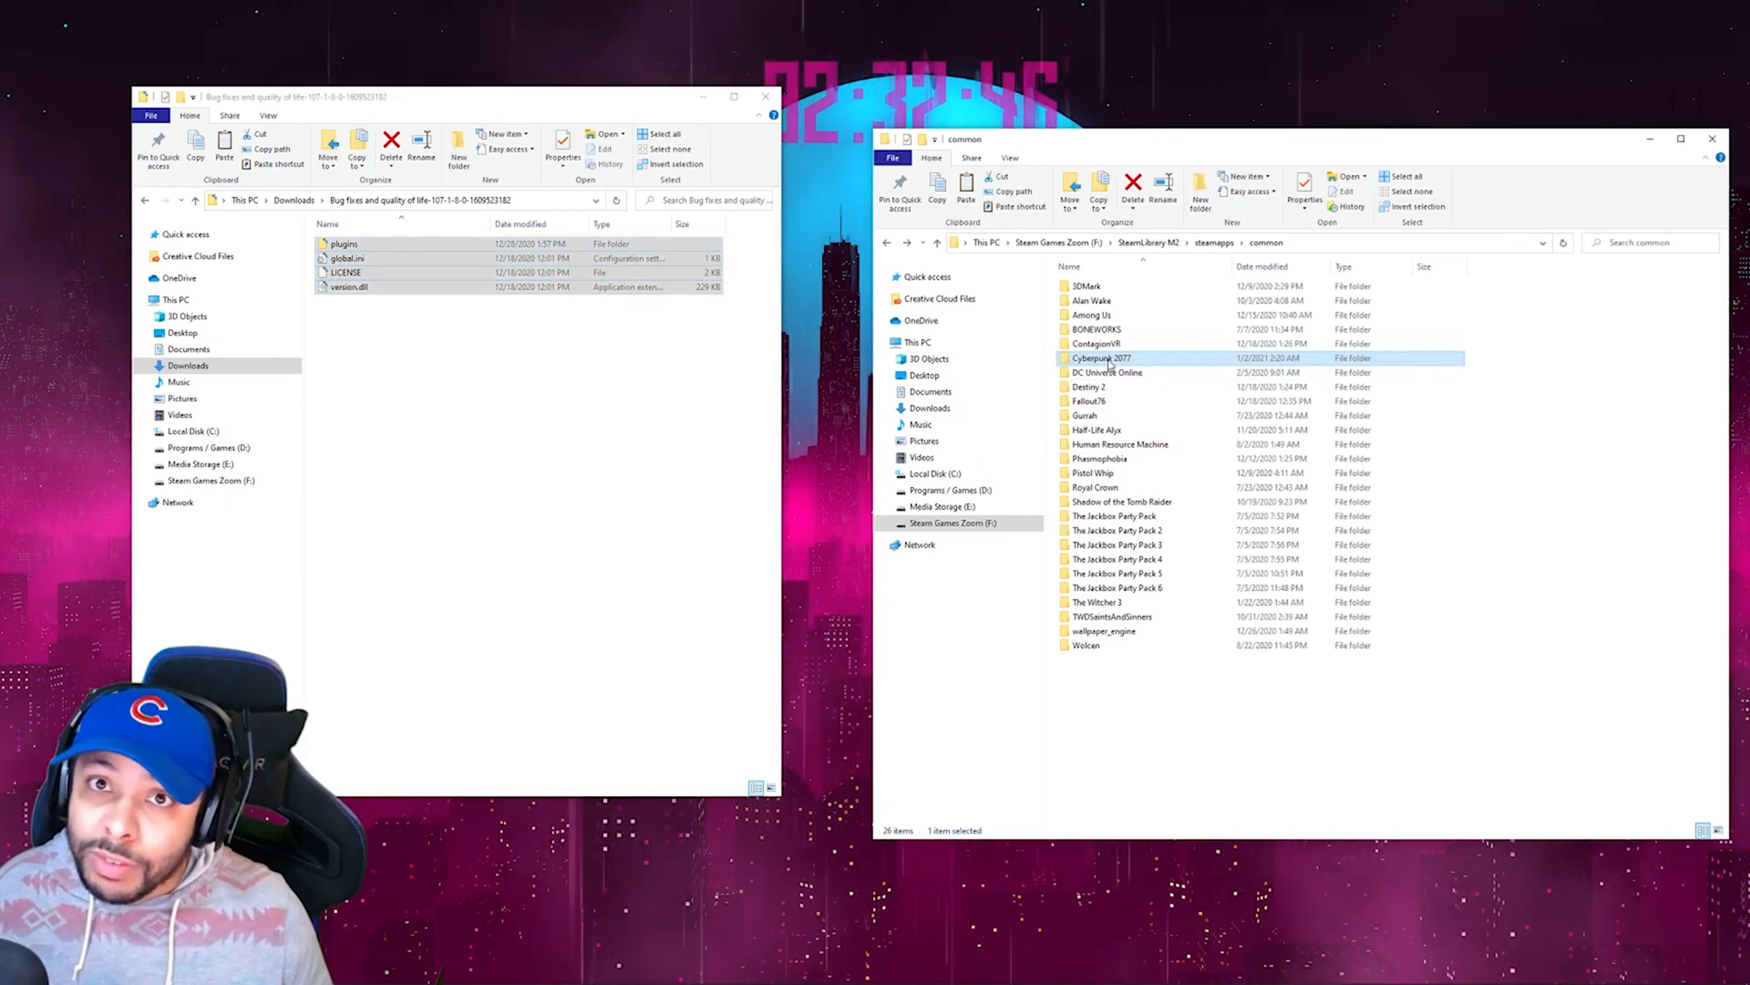
double_click(1102, 357)
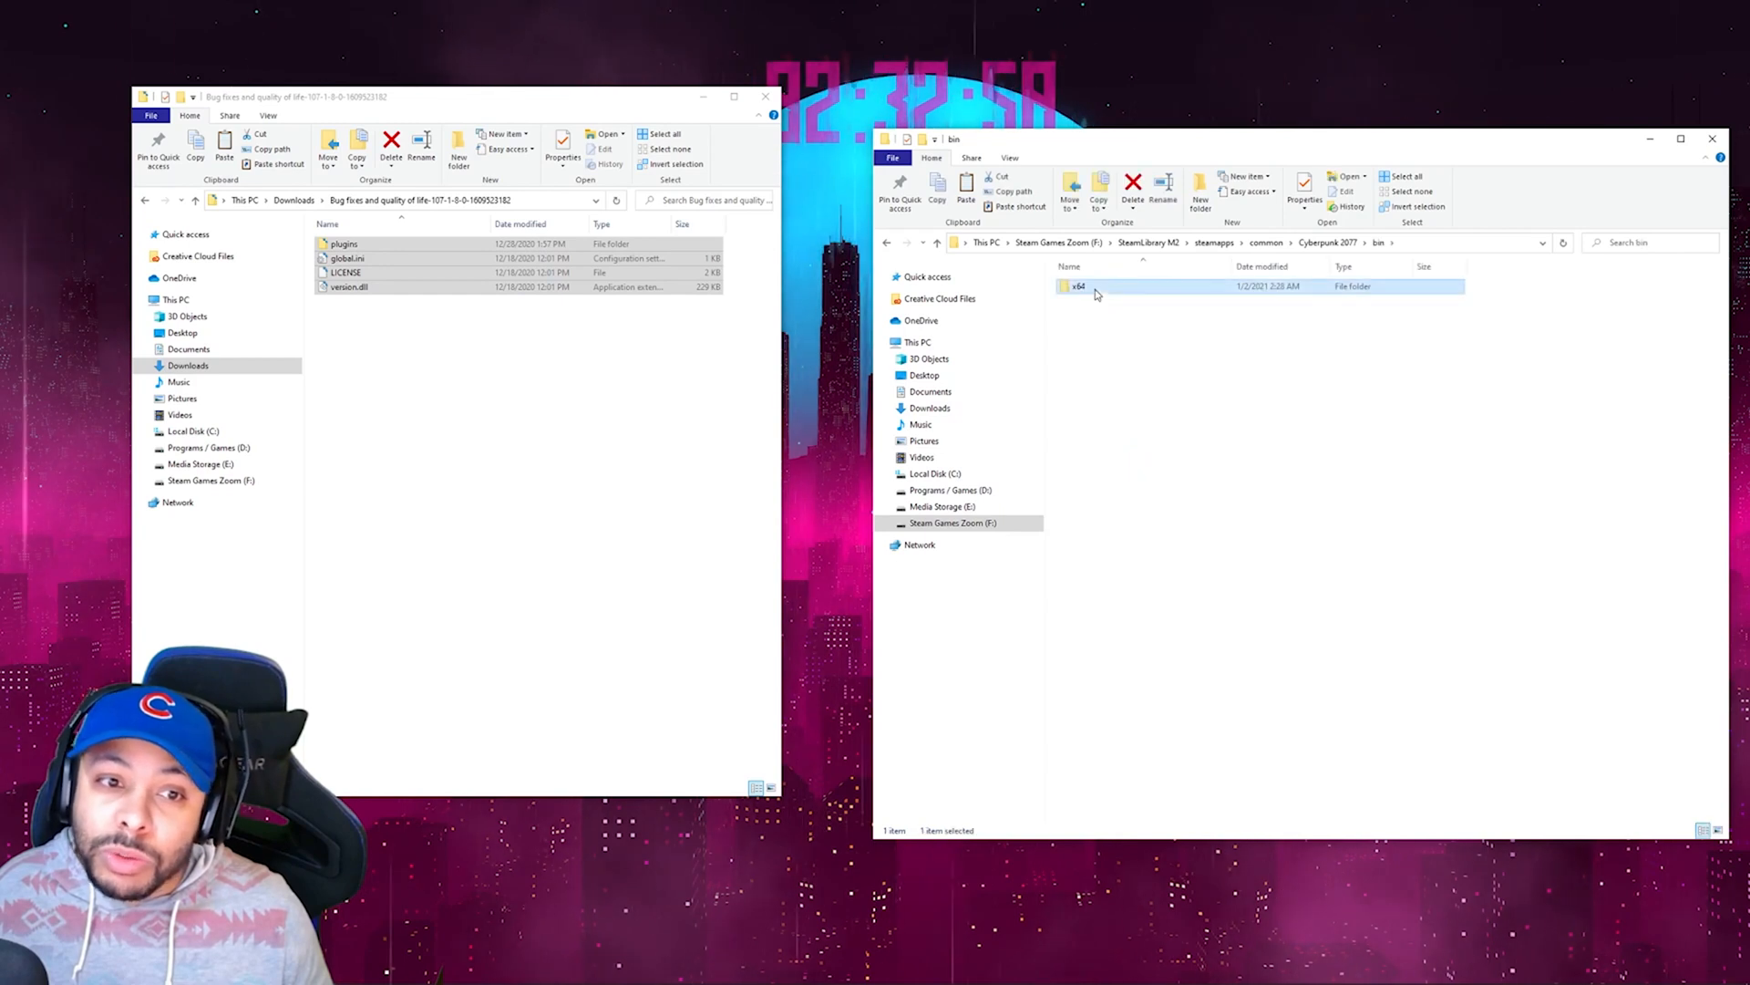
double_click(1079, 286)
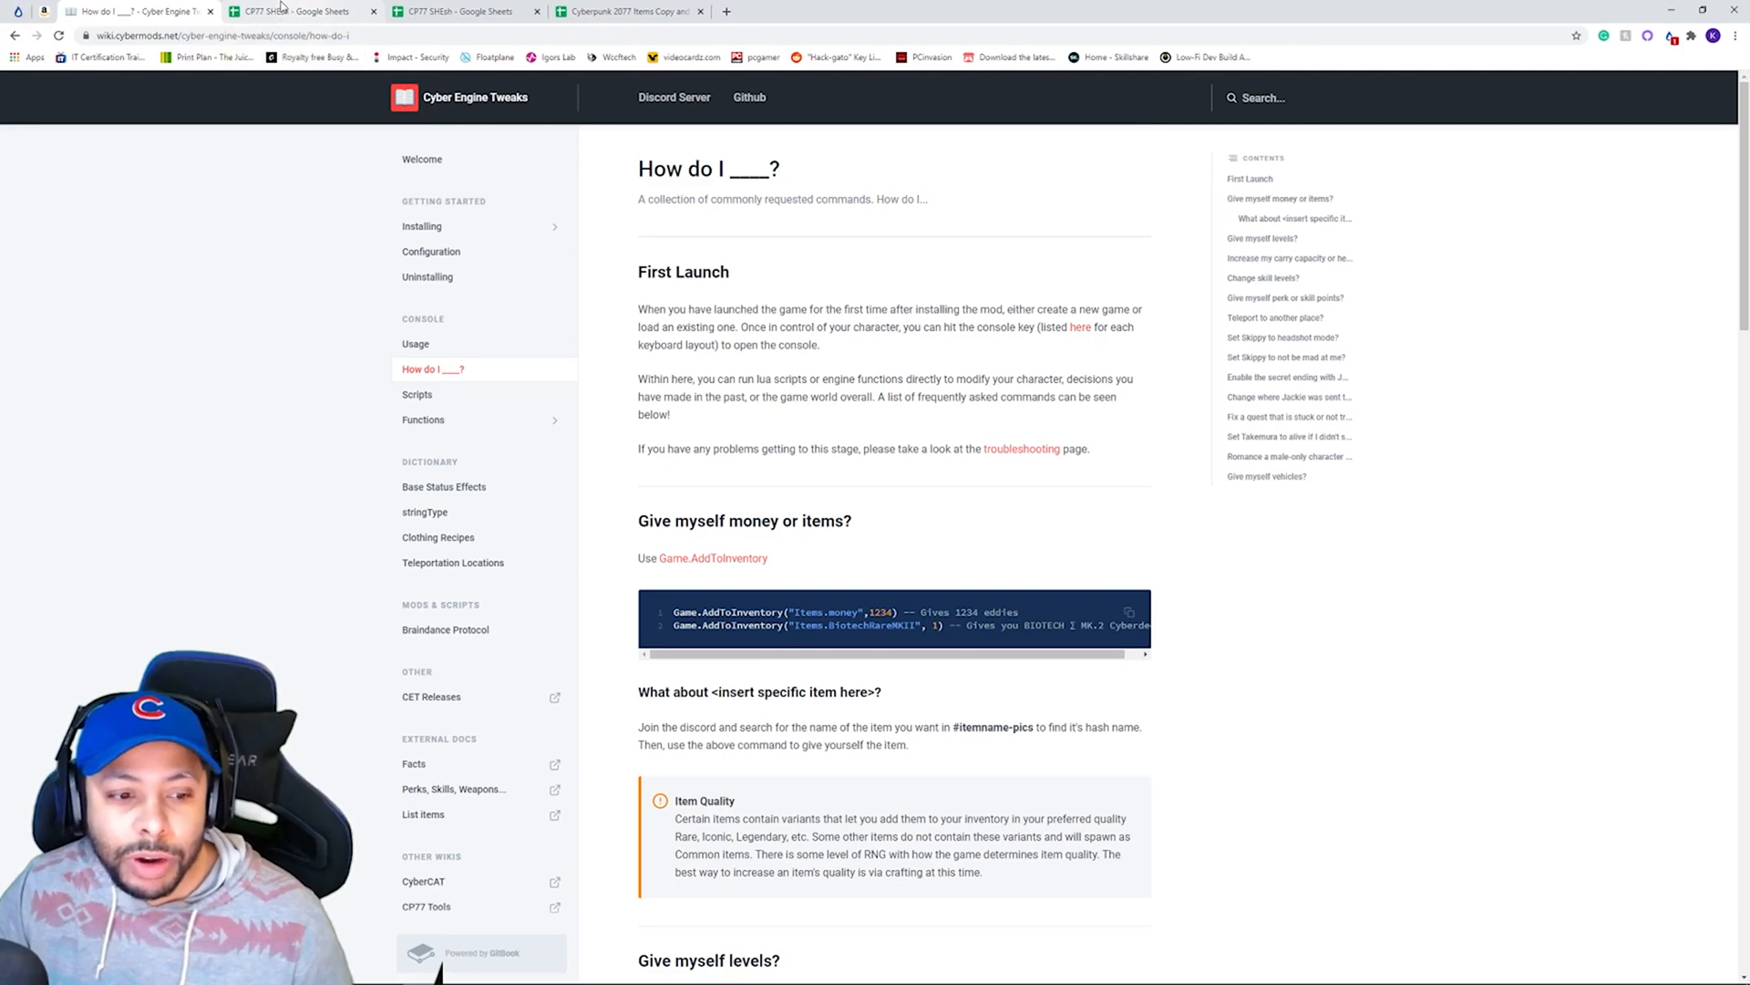
Review the CP77 SHEsh item spreadsheet, then switch to the Better Vehicle Handling tab.
left_click(471, 9)
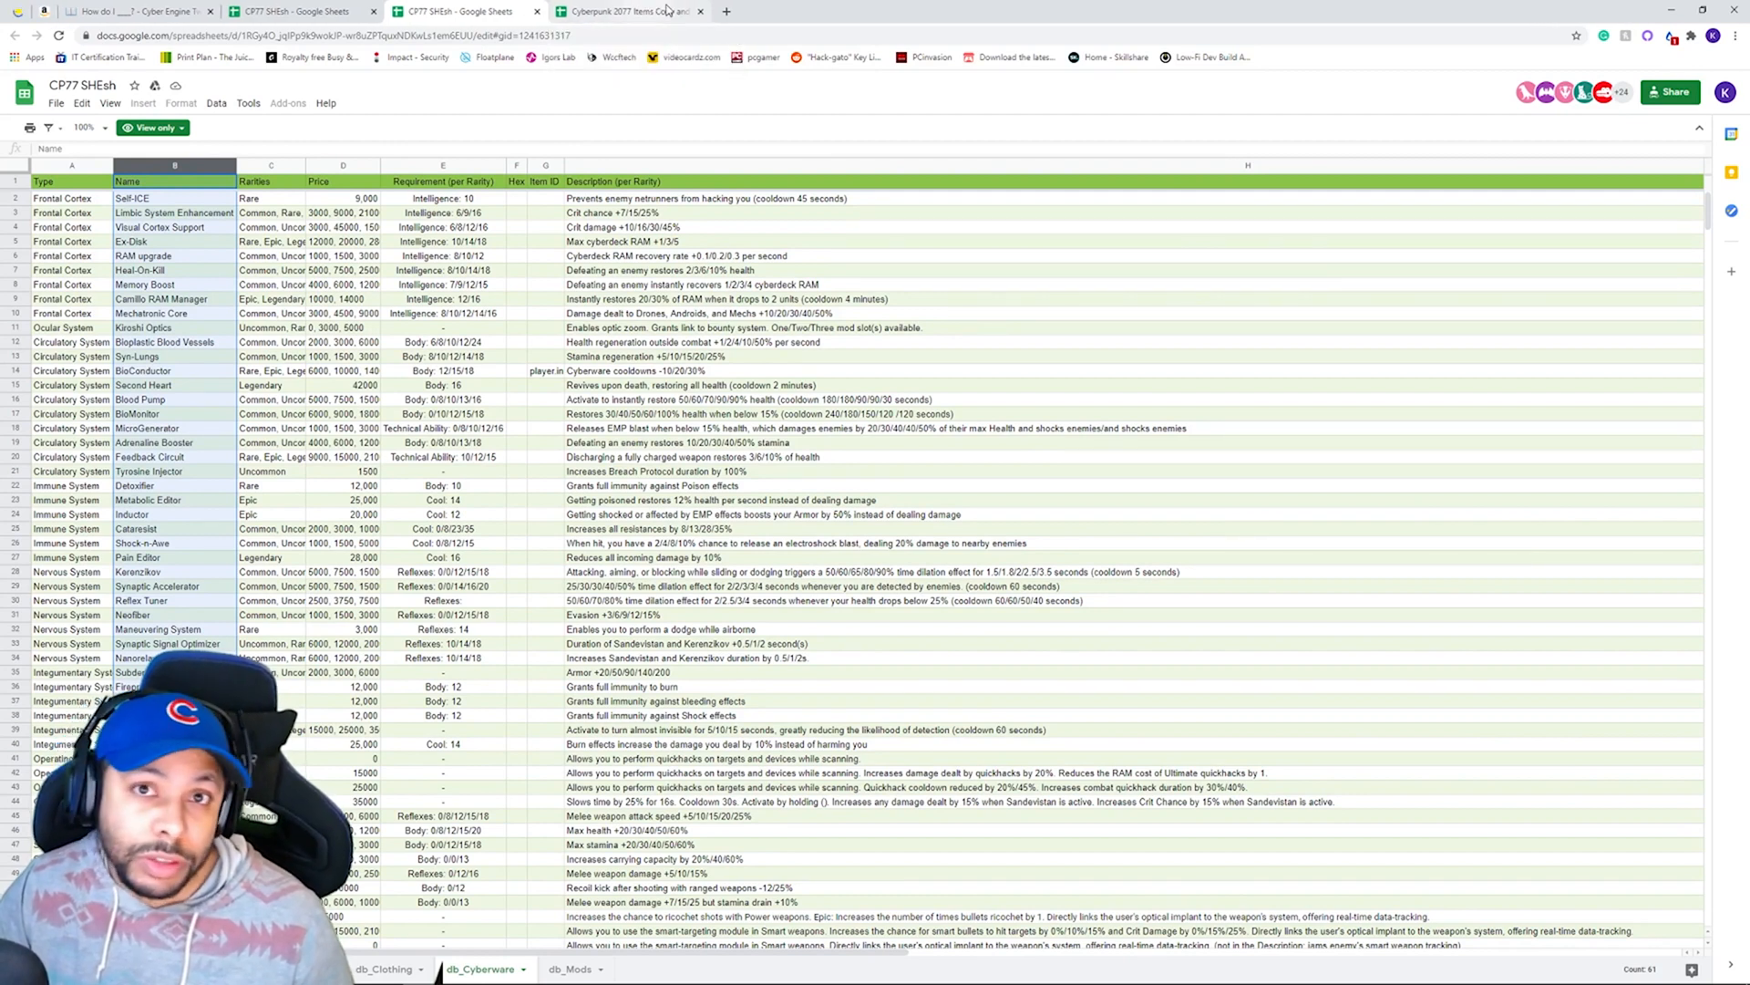
left_click(638, 11)
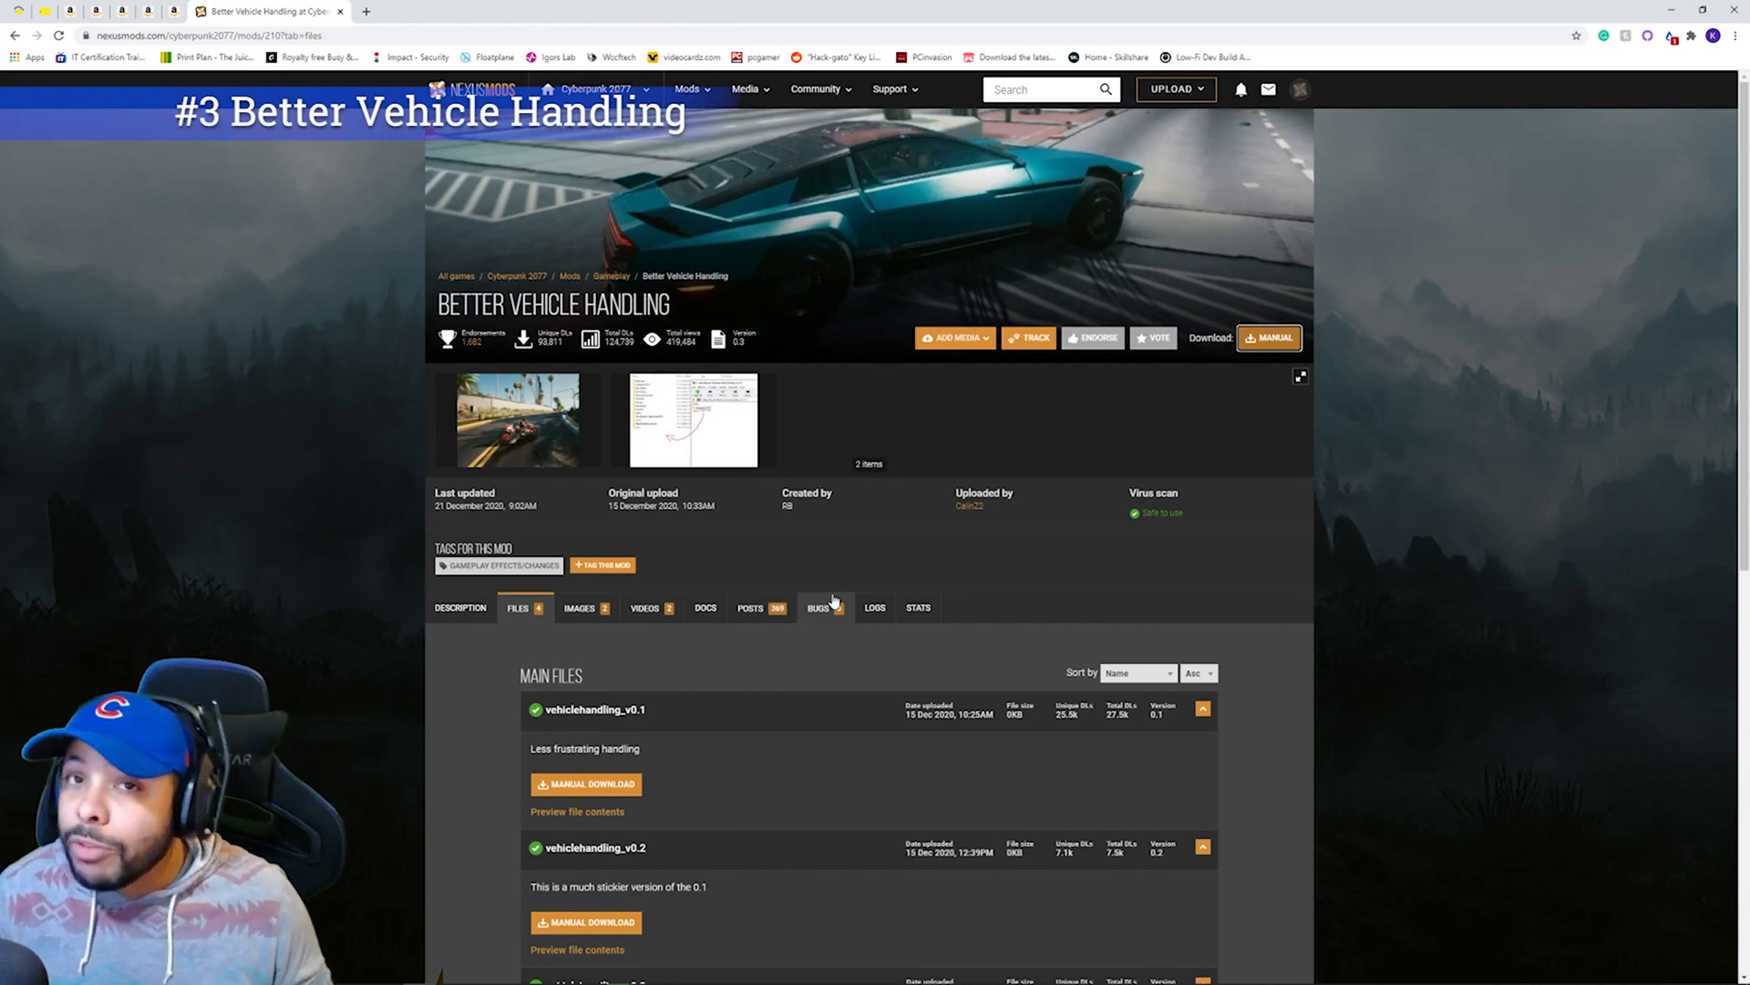
mouse_move(859, 598)
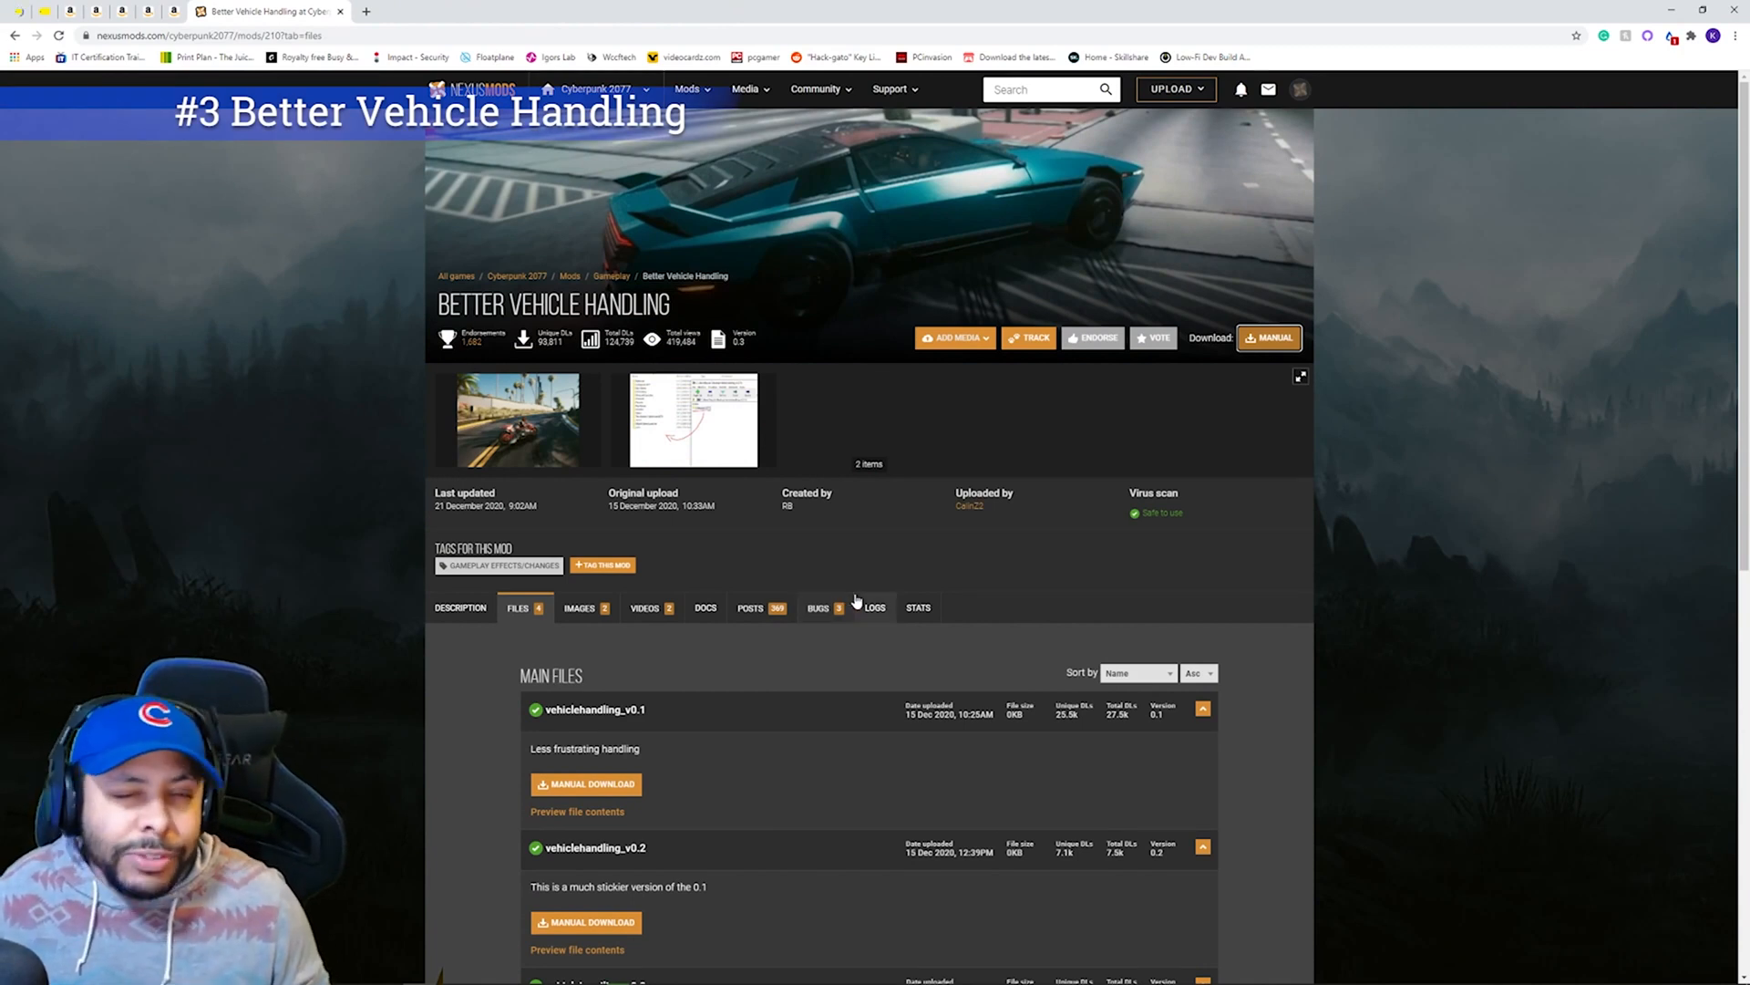
Under Main Files, start a manual download of the stickier vehiclehandling_v0.2 archive.
scroll("down", 3)
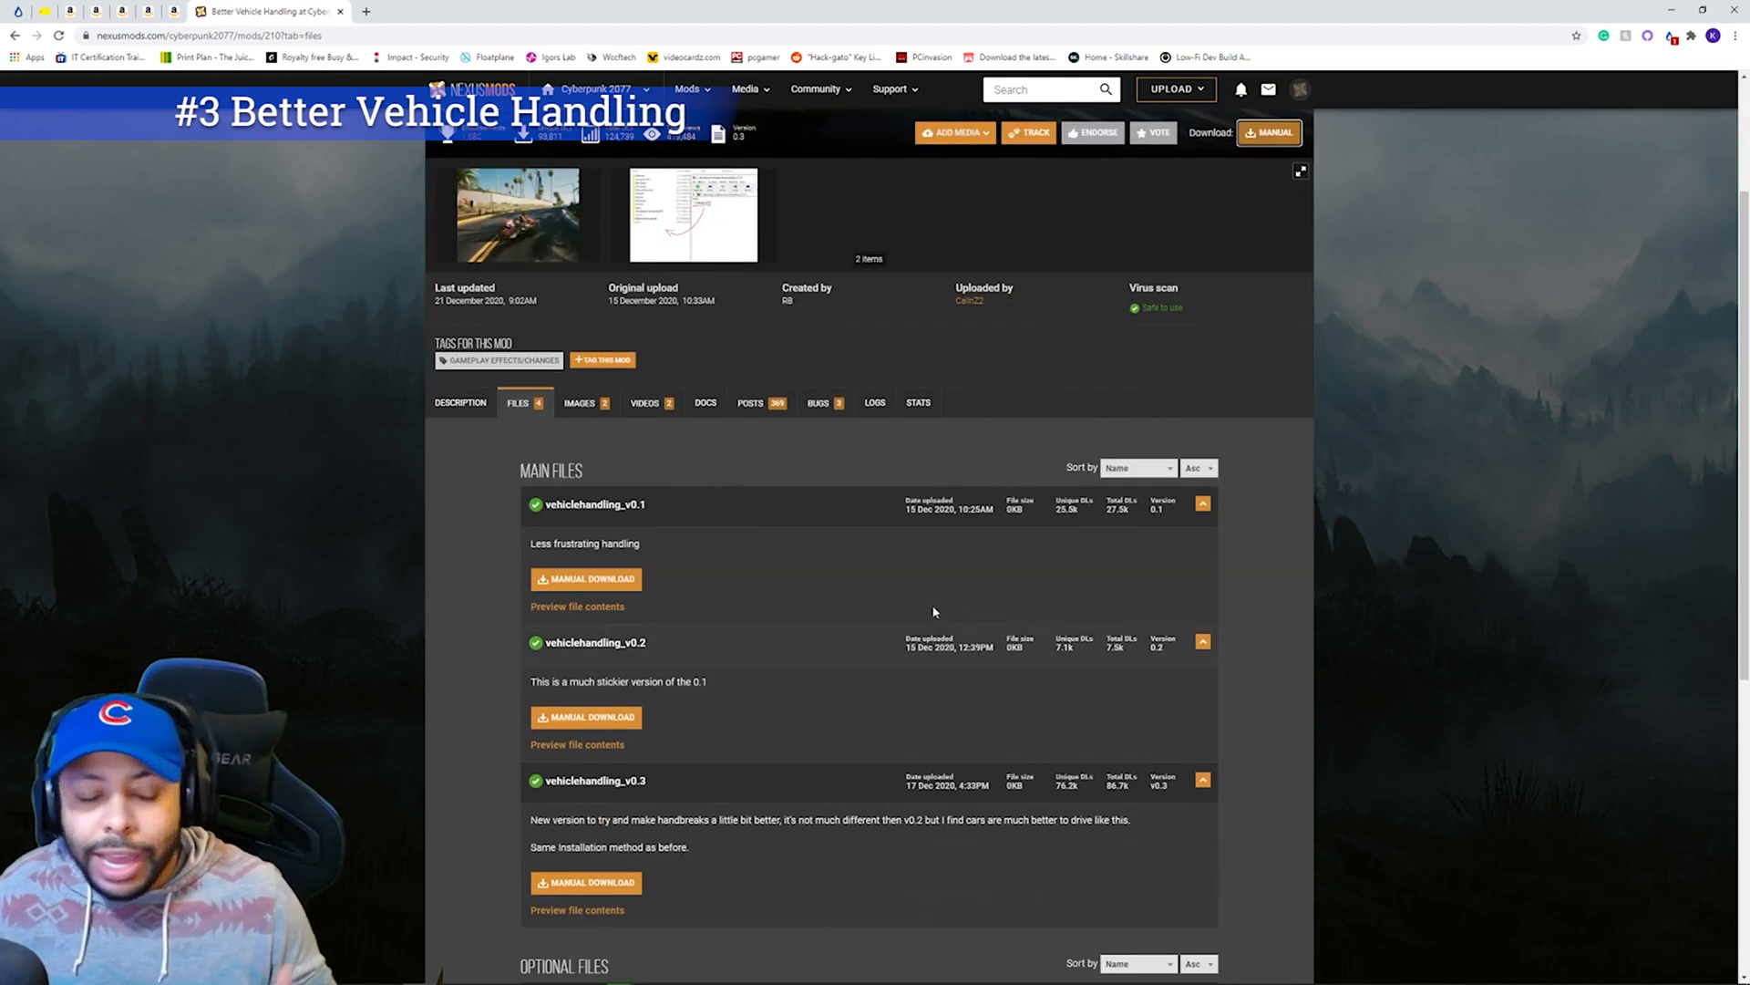
scroll("down", 3)
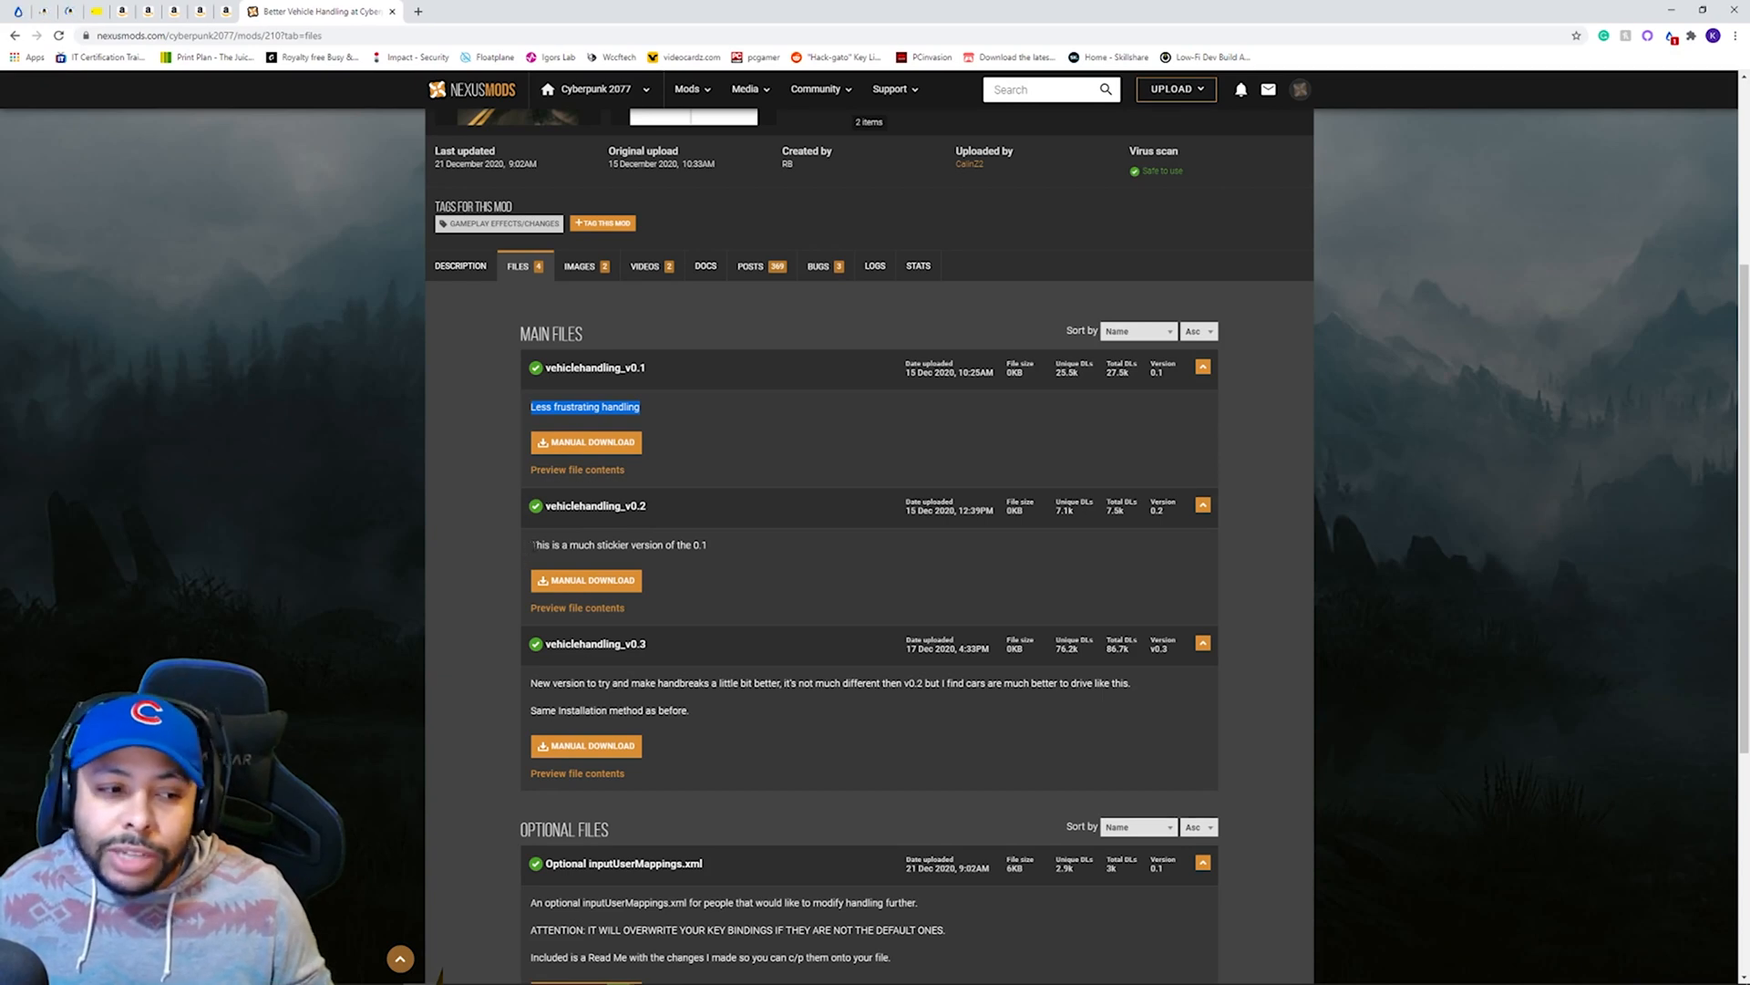
double_click(616, 544)
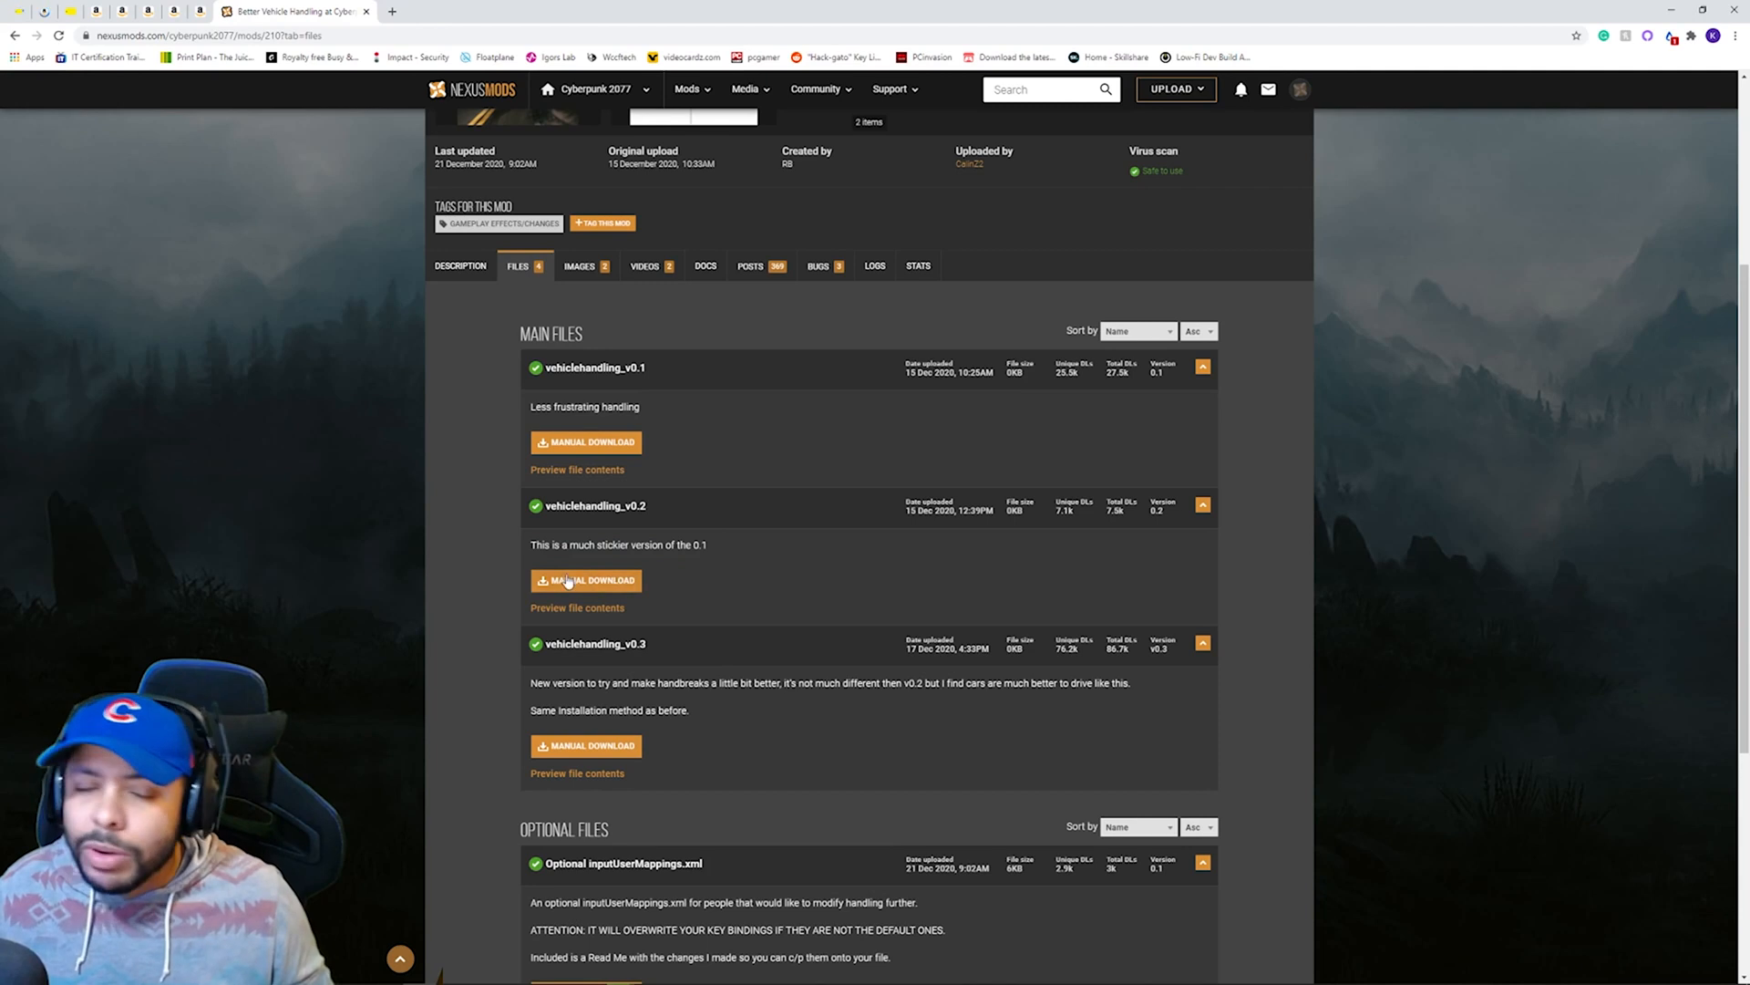
left_click(586, 580)
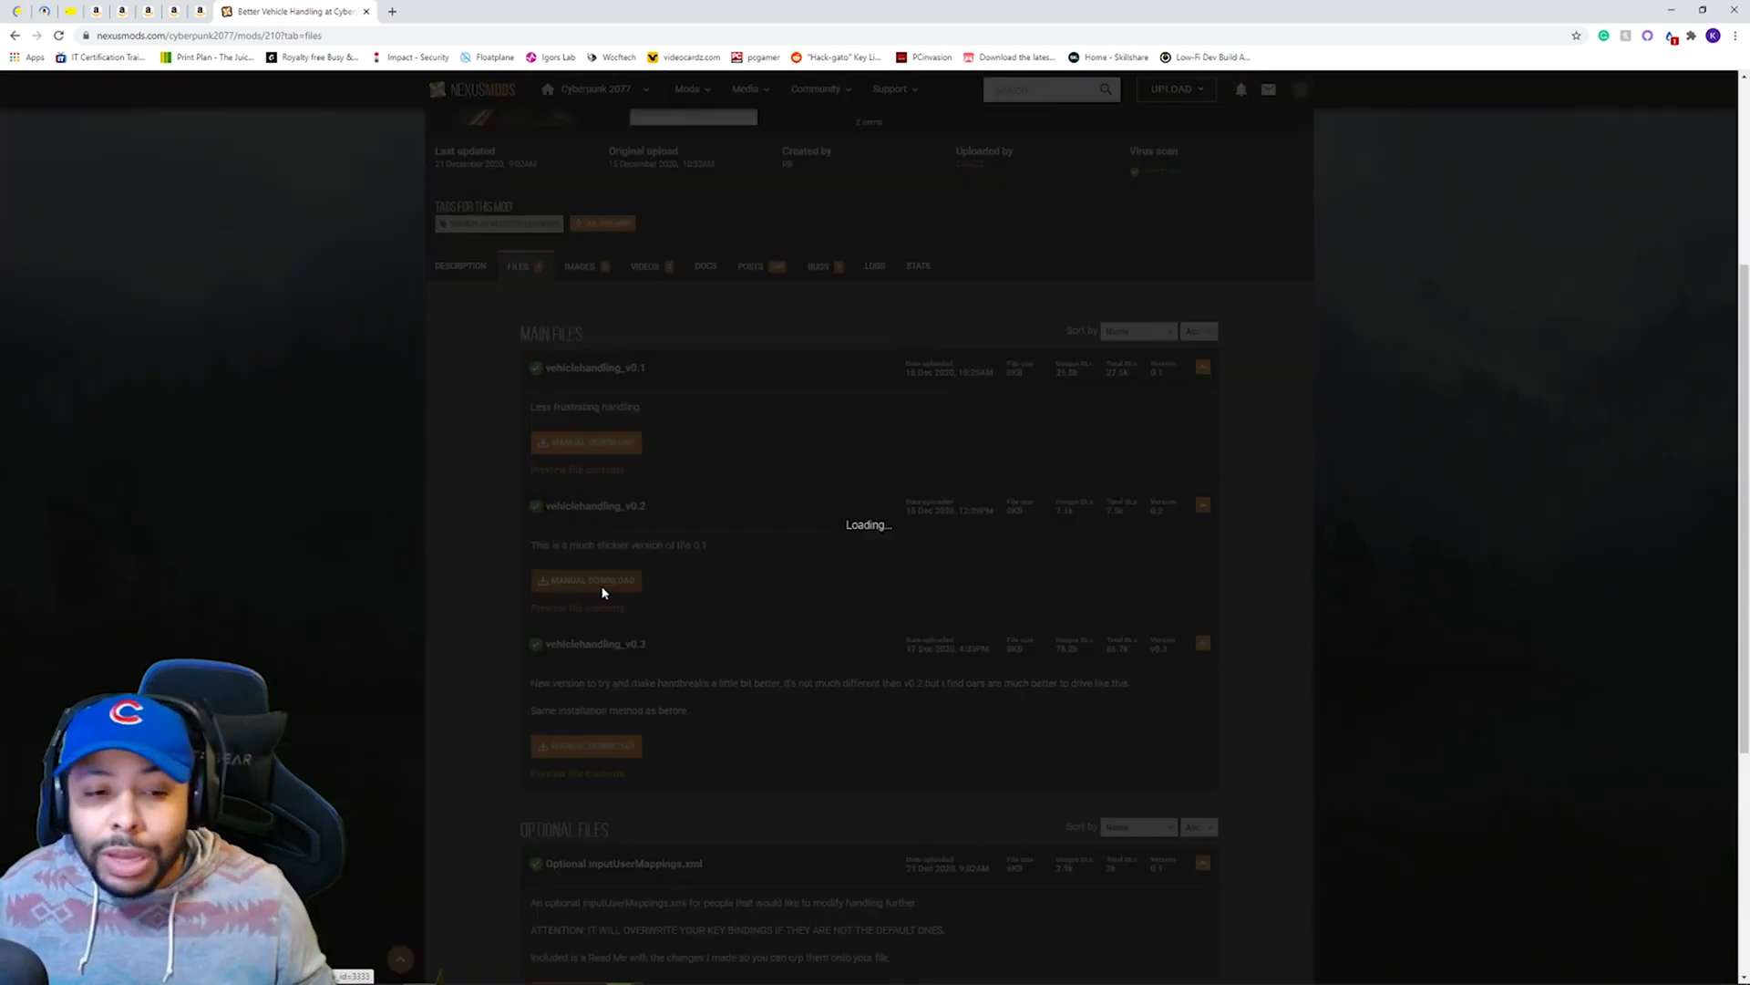
left_click(587, 580)
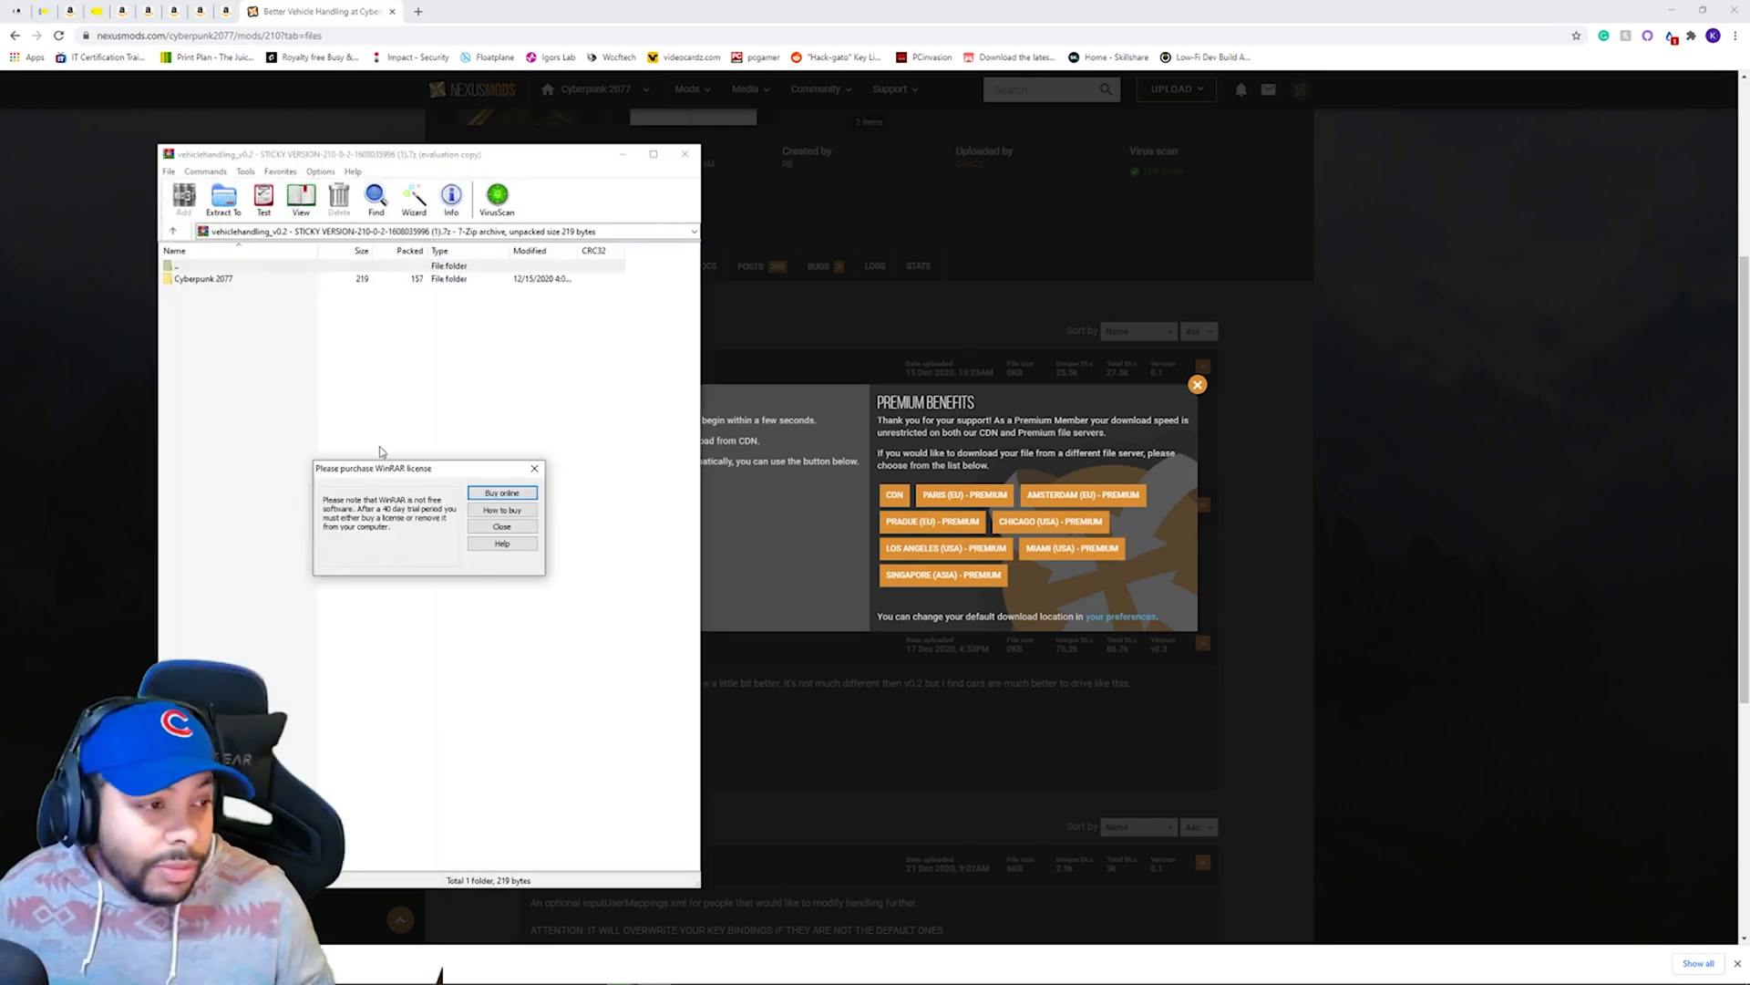
Dismiss the WinRAR reminder and open the game's engine\config folder.
left_click(502, 525)
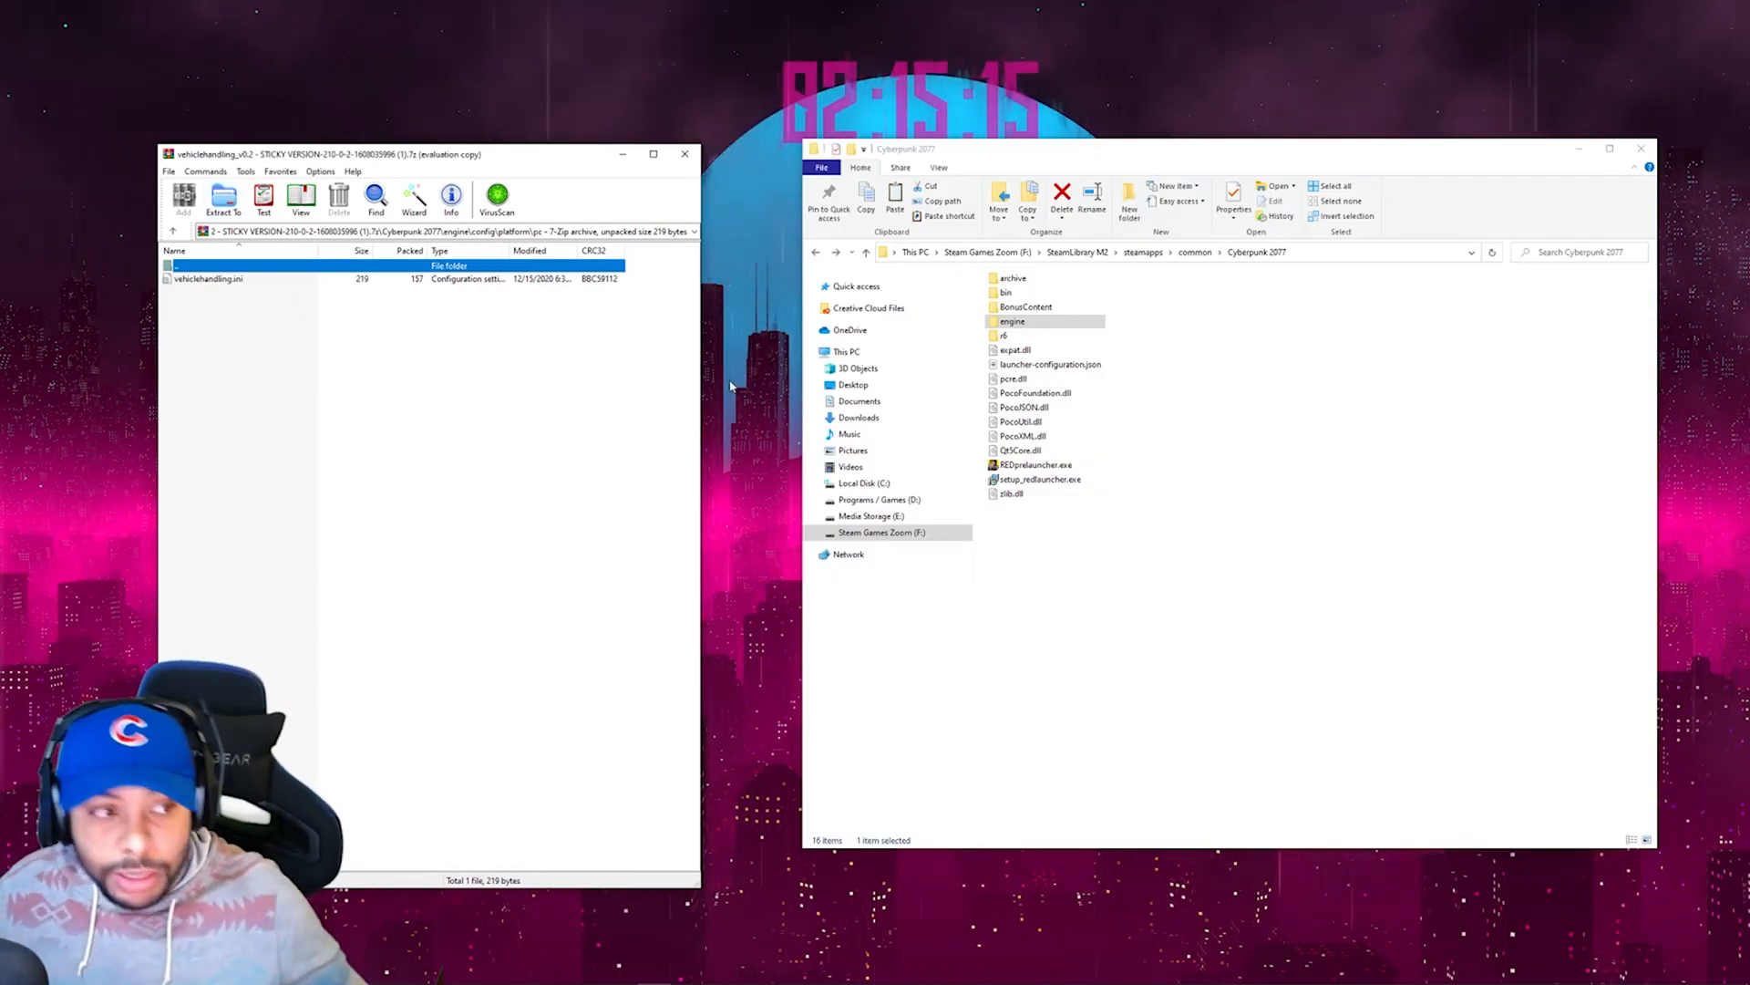
left_click(1013, 321)
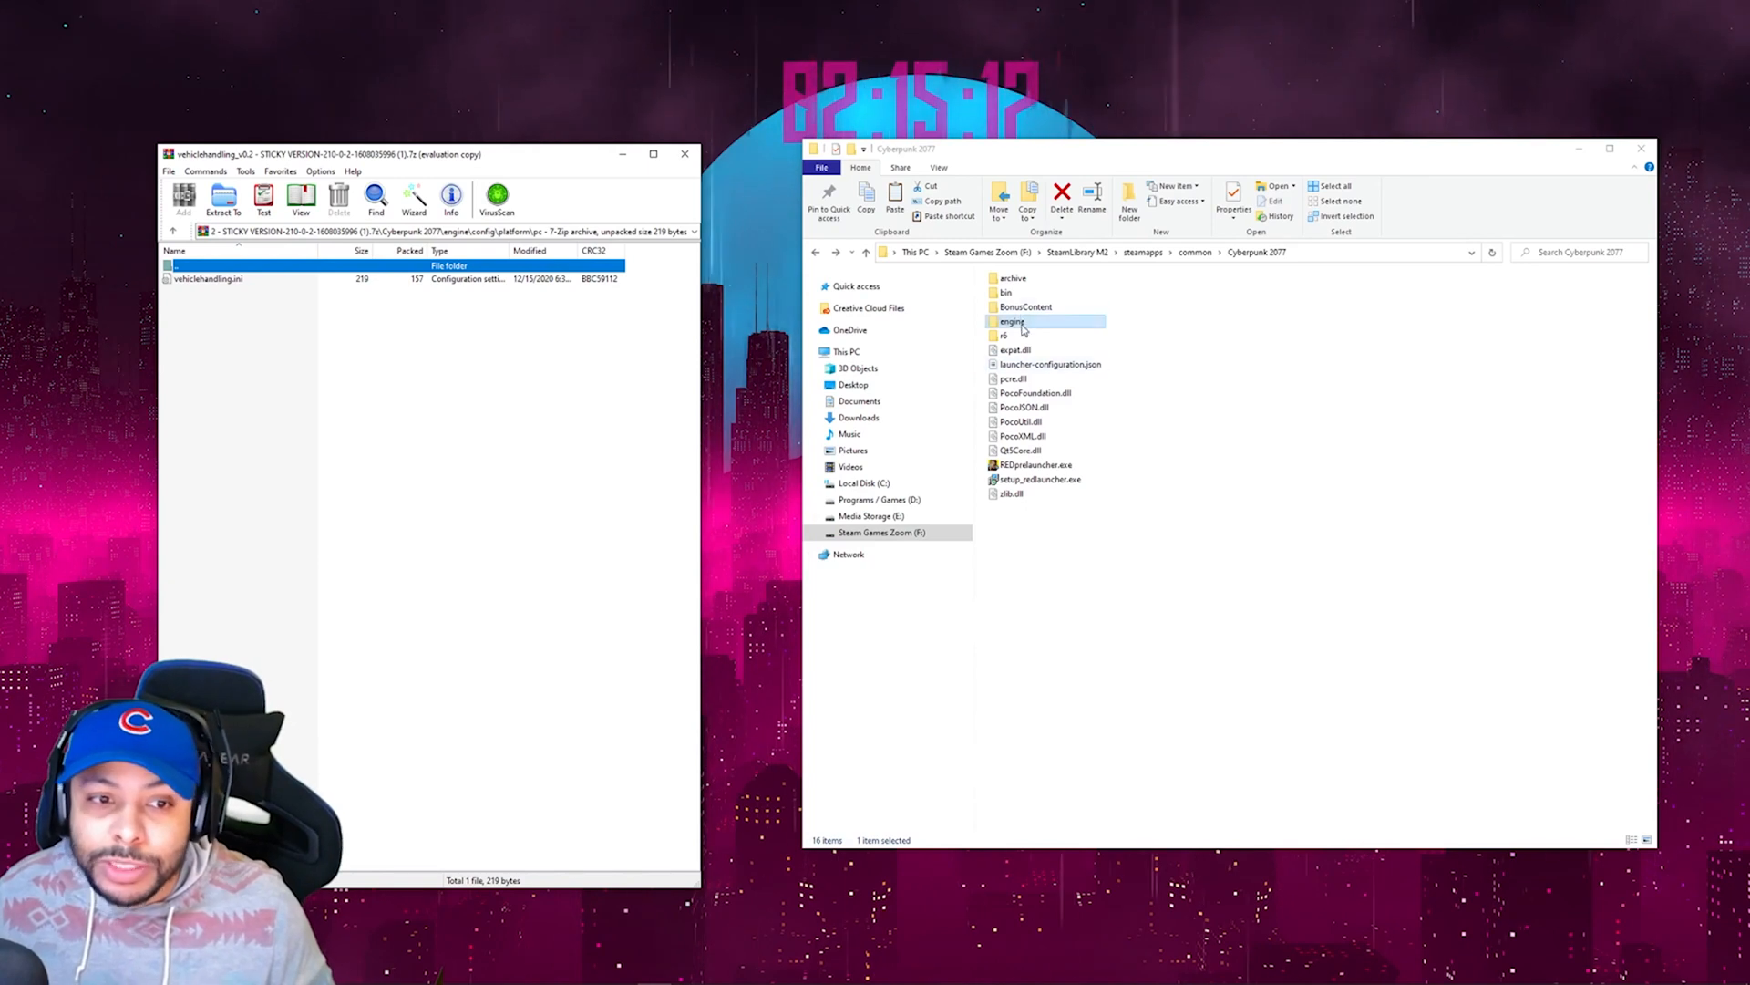
double_click(1014, 321)
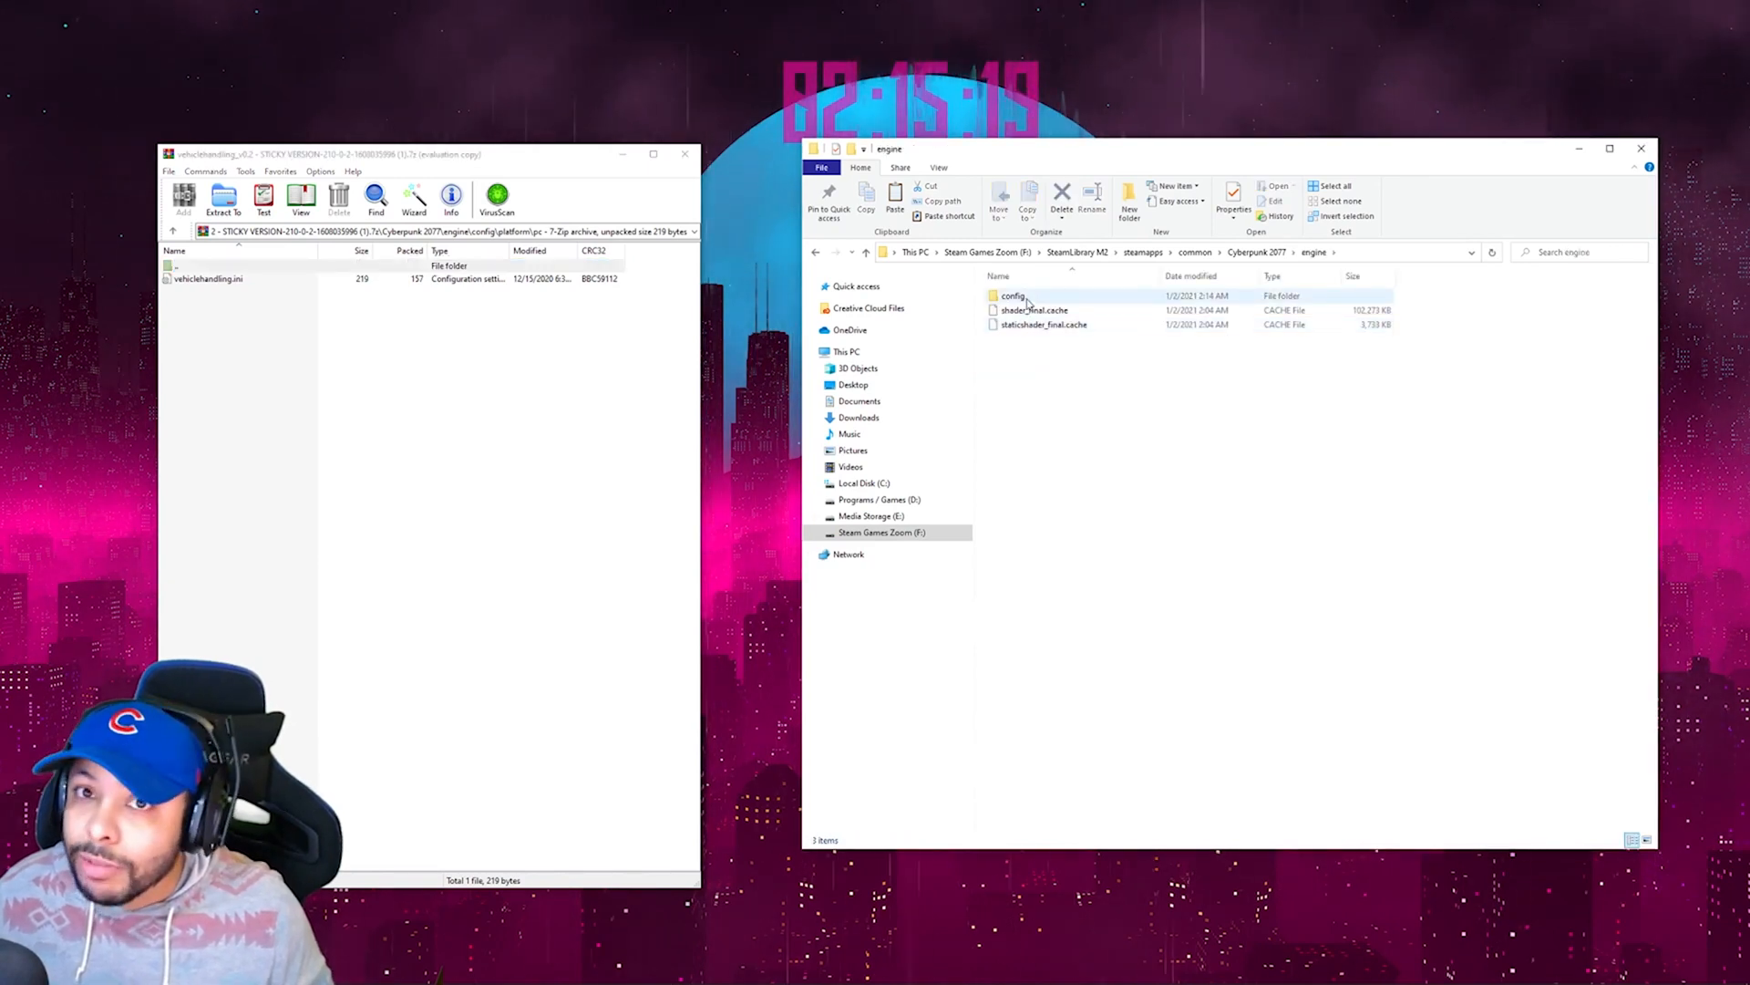
left_click(1013, 295)
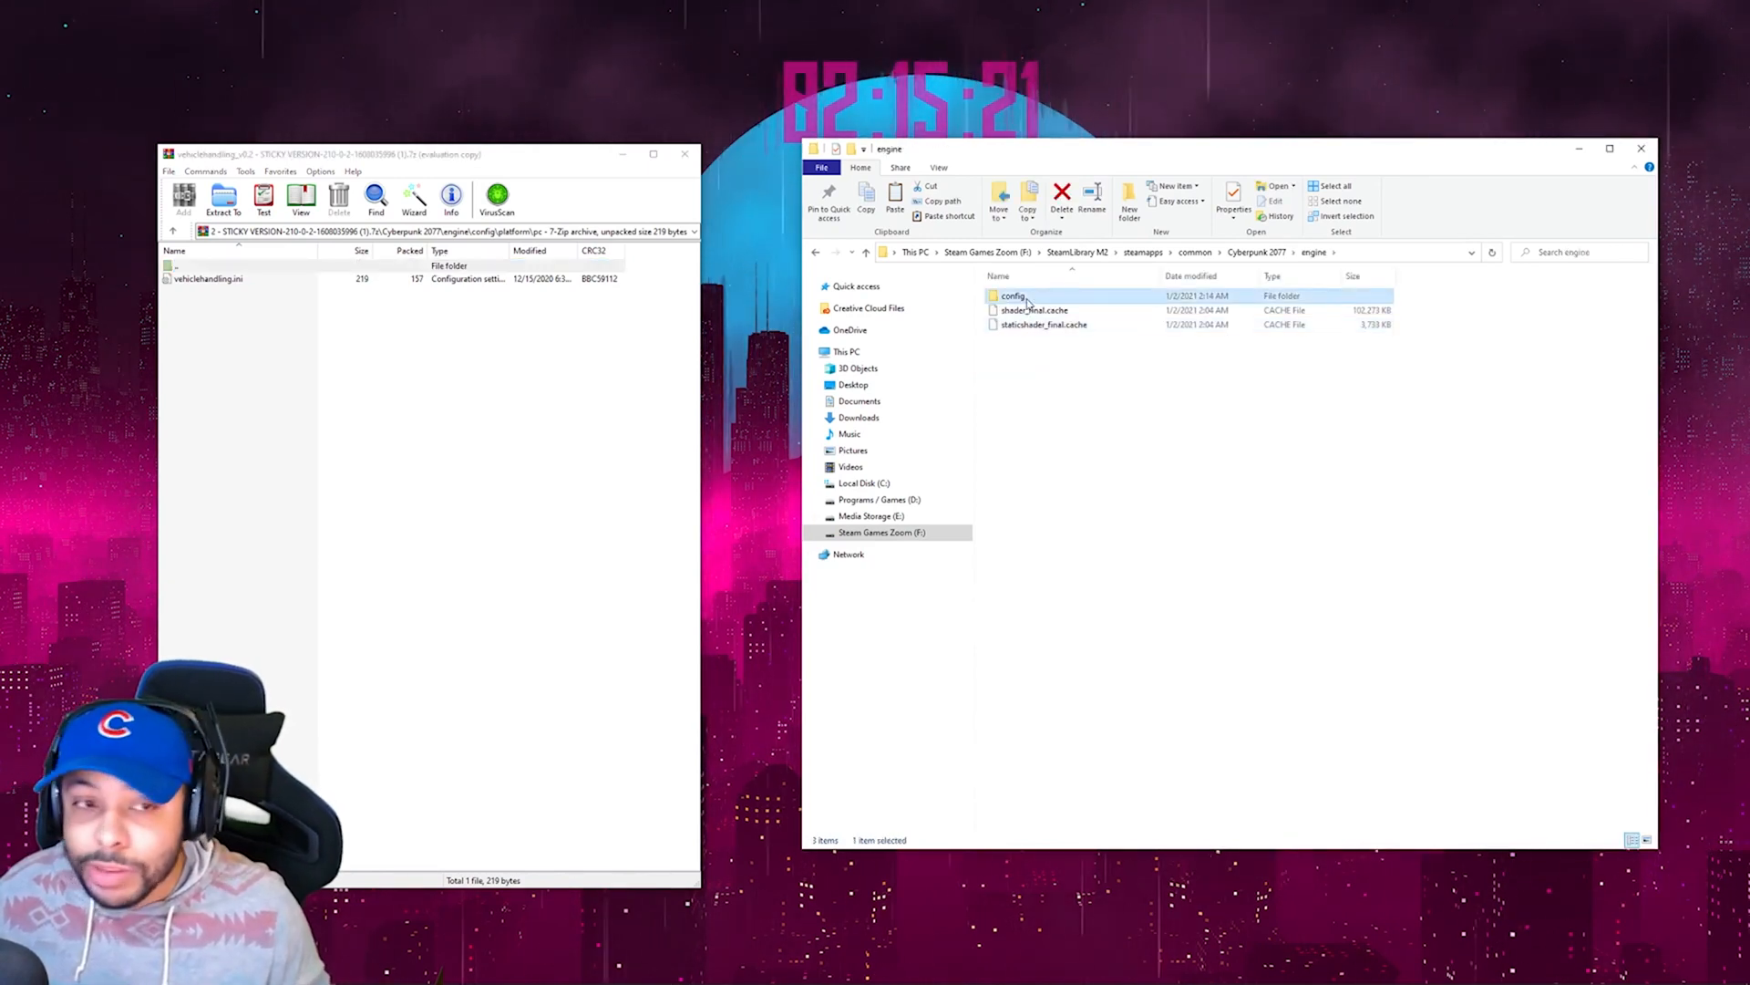
double_click(1014, 295)
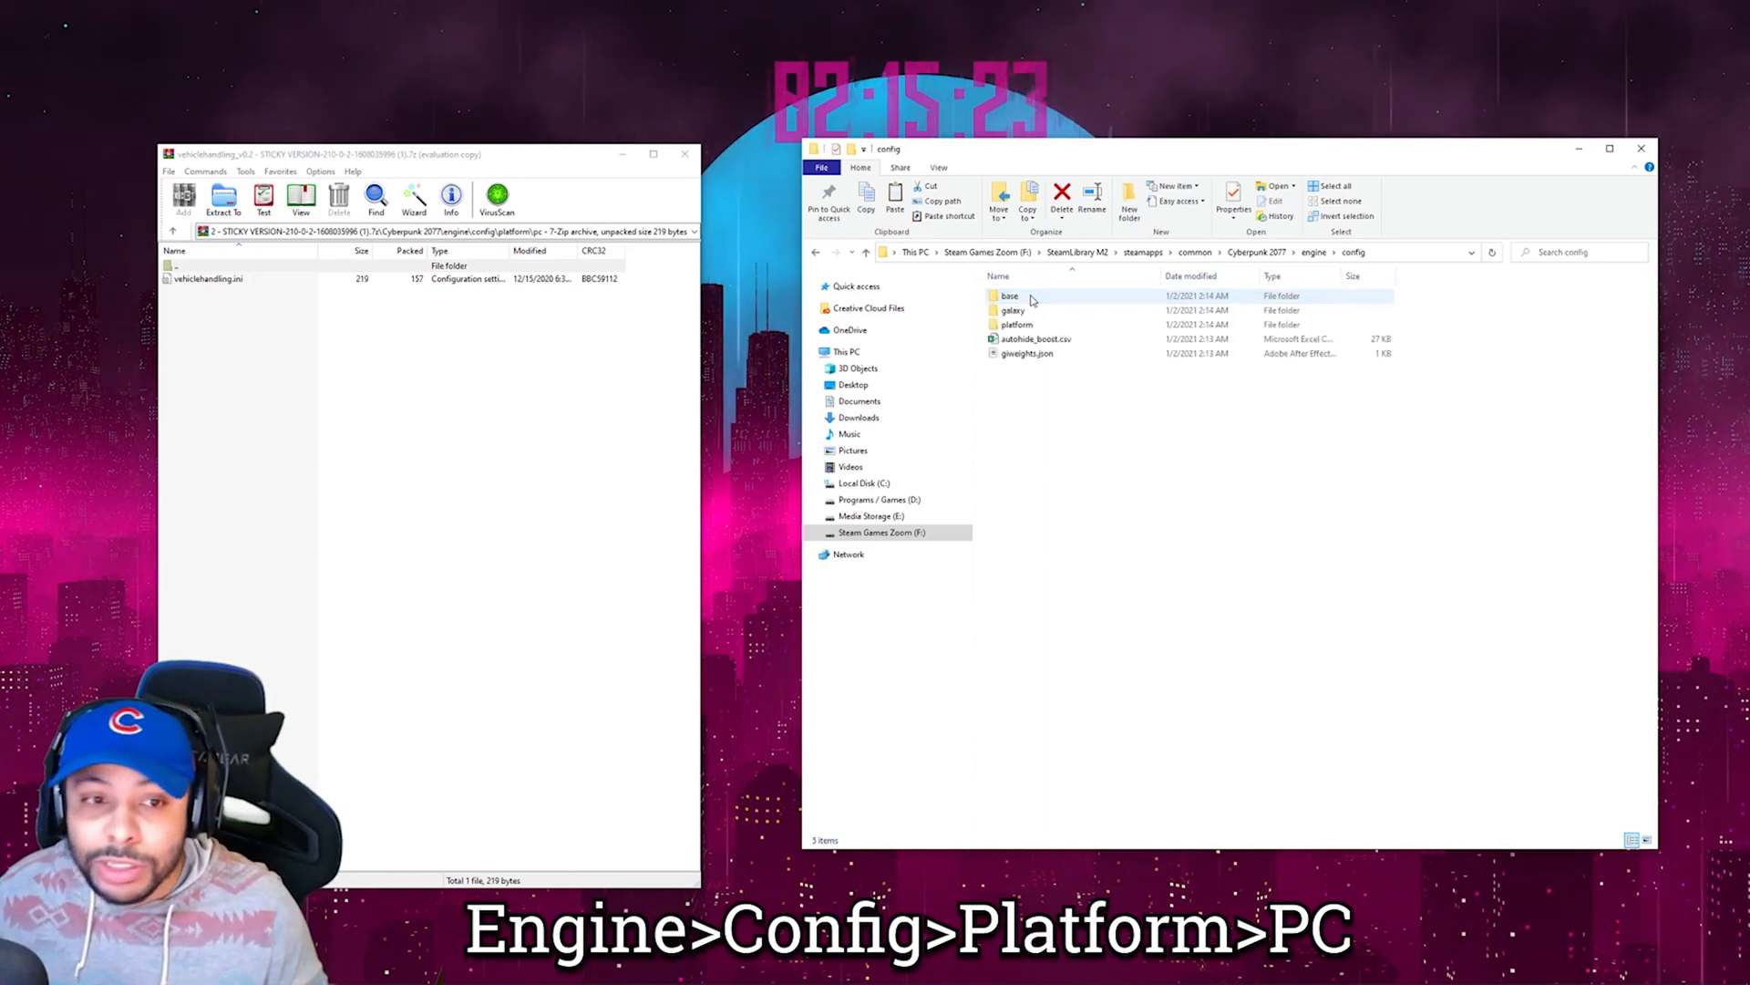
Open platform\pc and drop vehiclehandling.ini into it.
double_click(1015, 325)
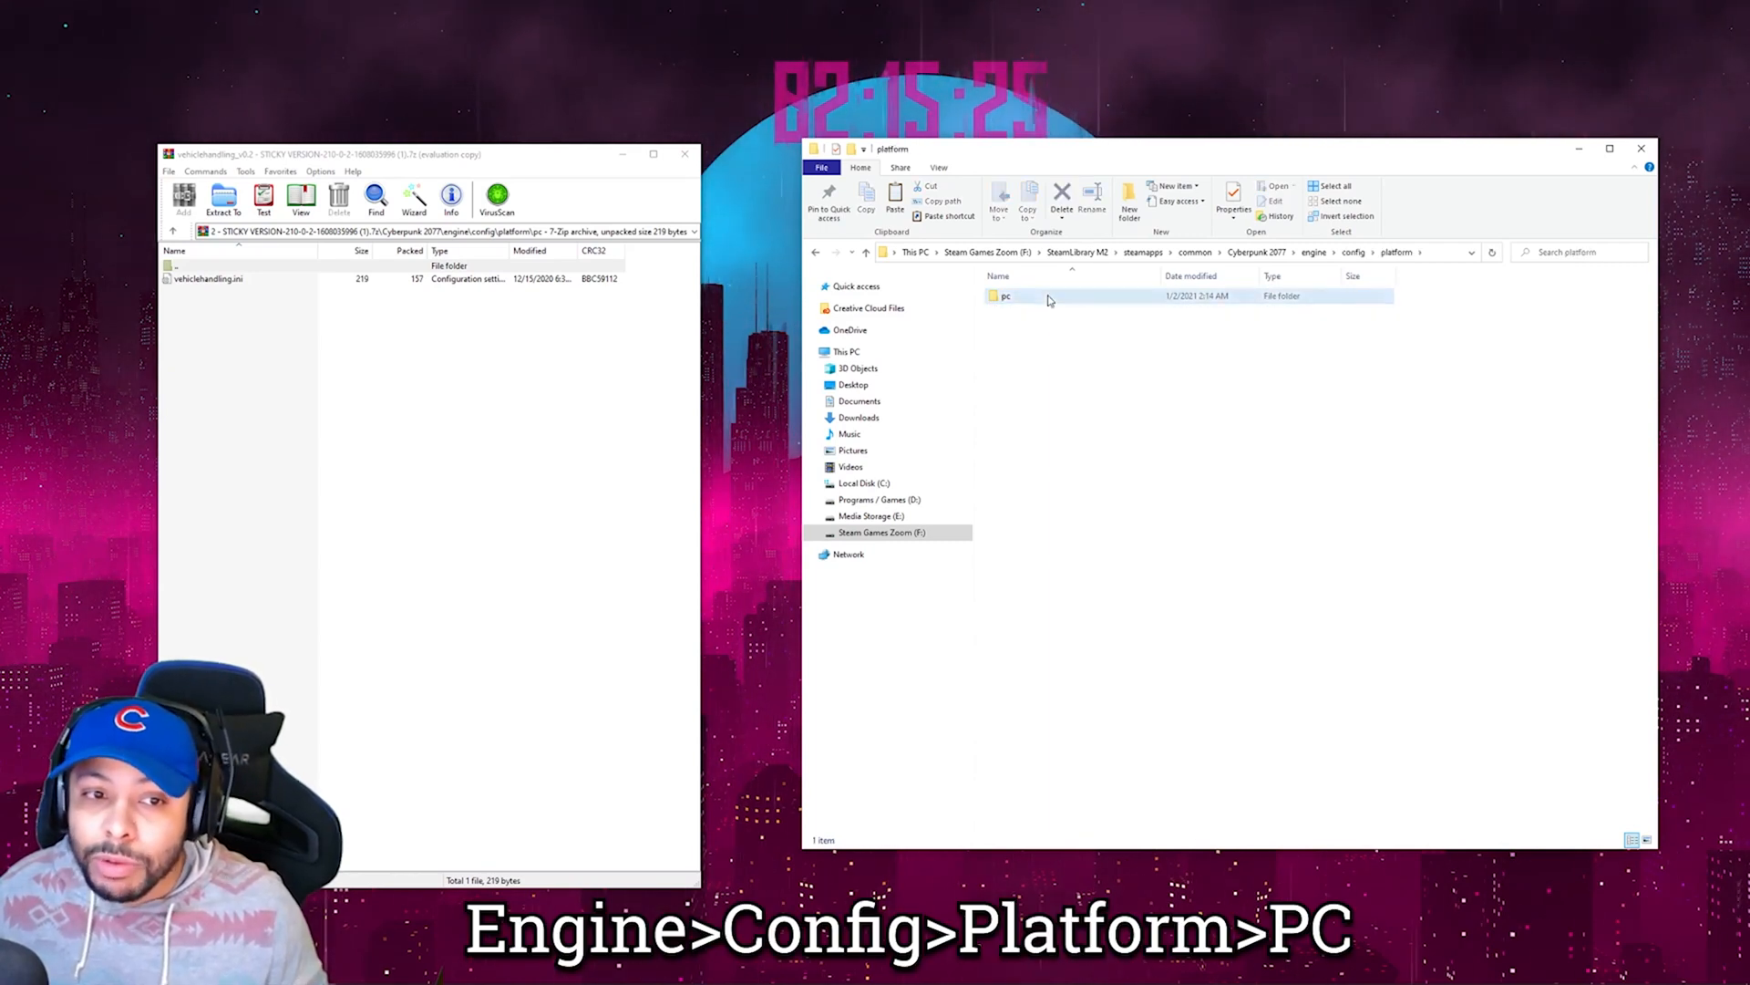
double_click(1006, 297)
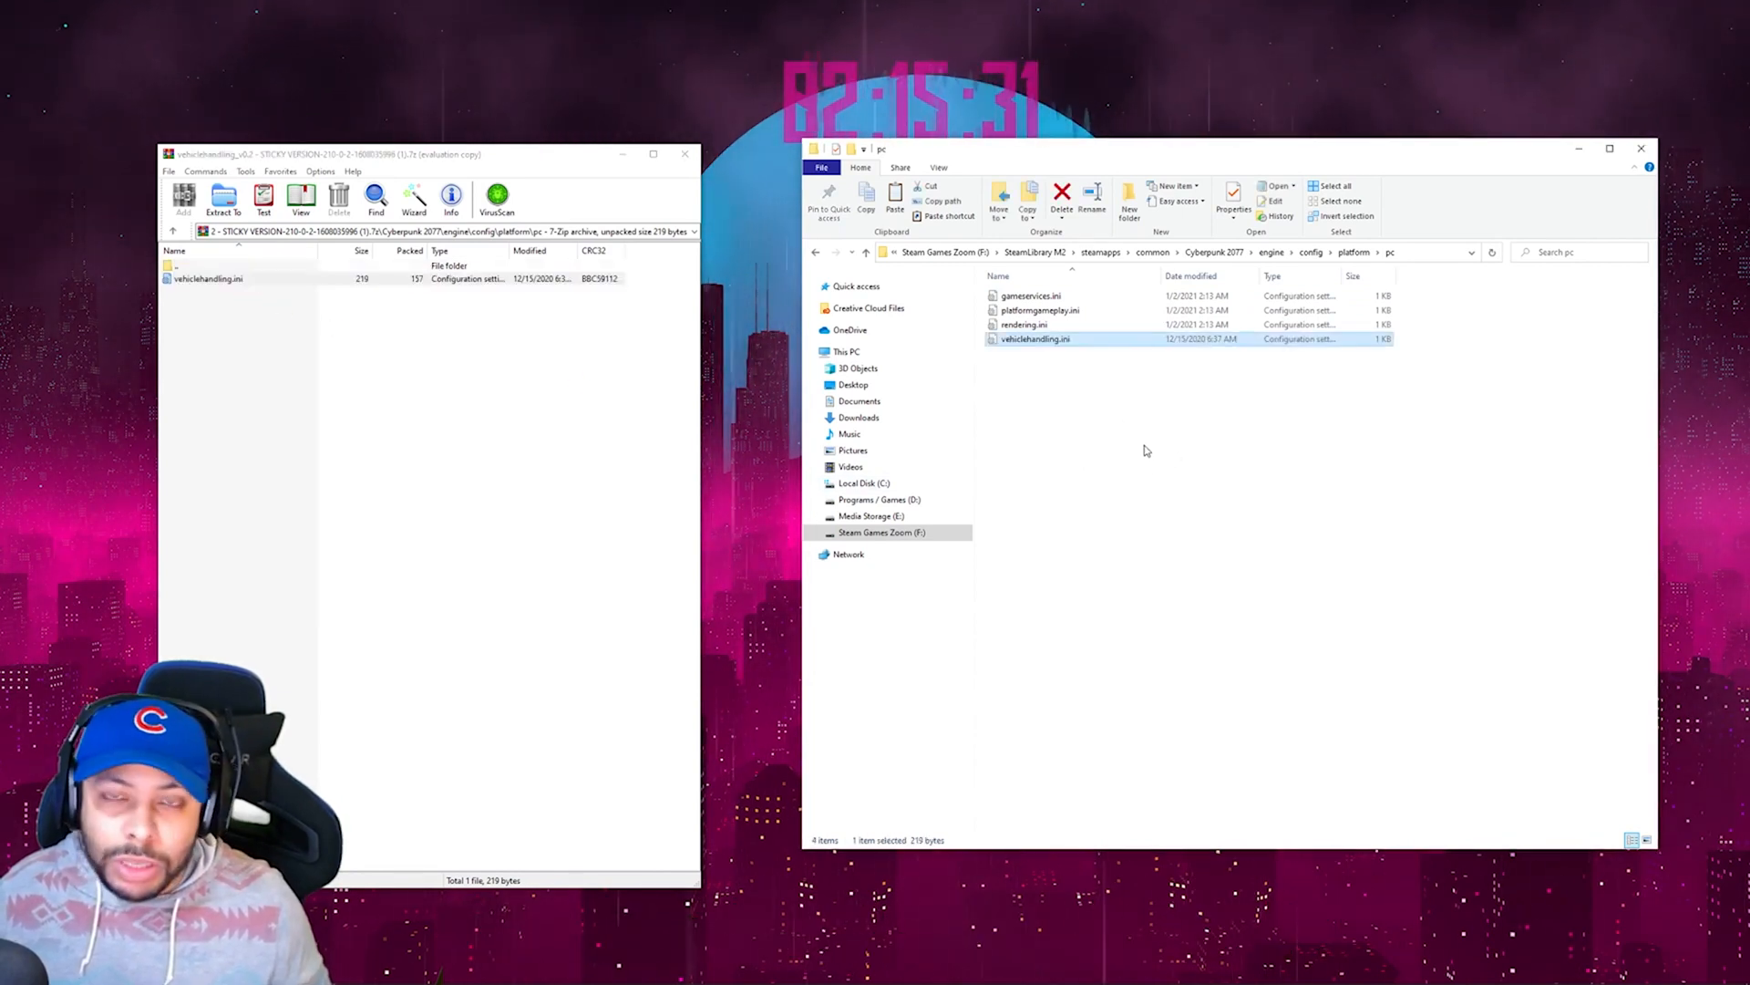
left_click(686, 154)
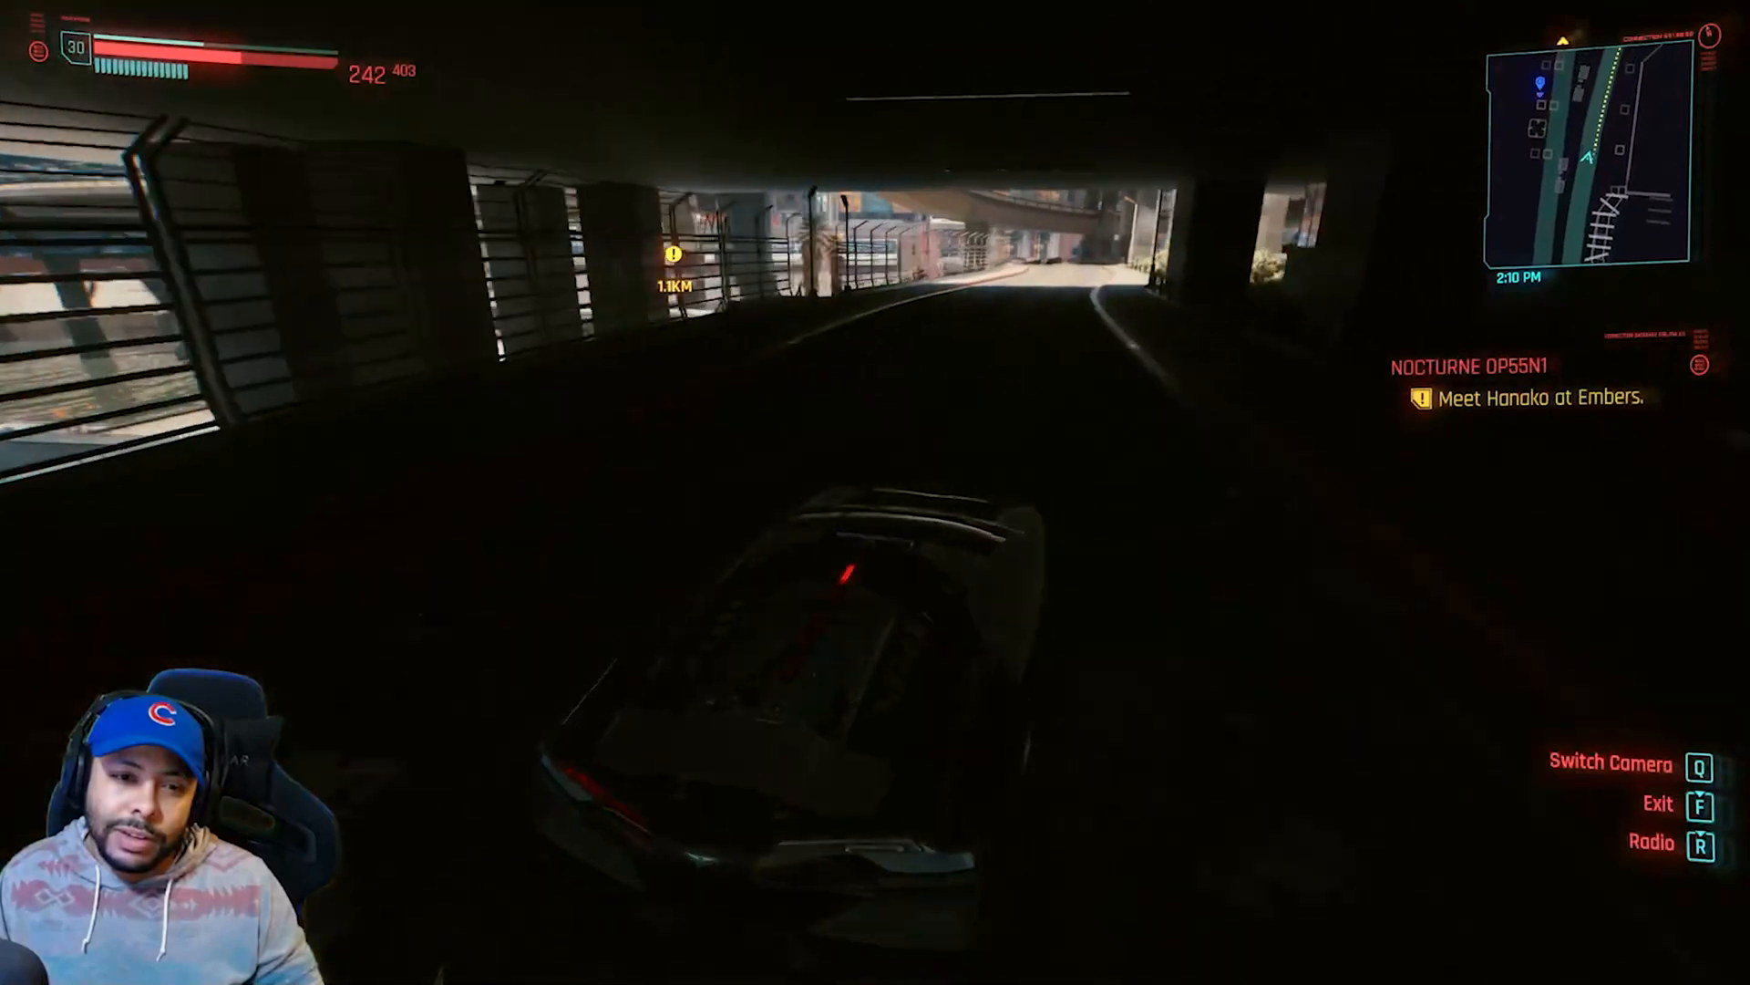
Drive a car forward in-game to test the new vehicle handling.
key("w")
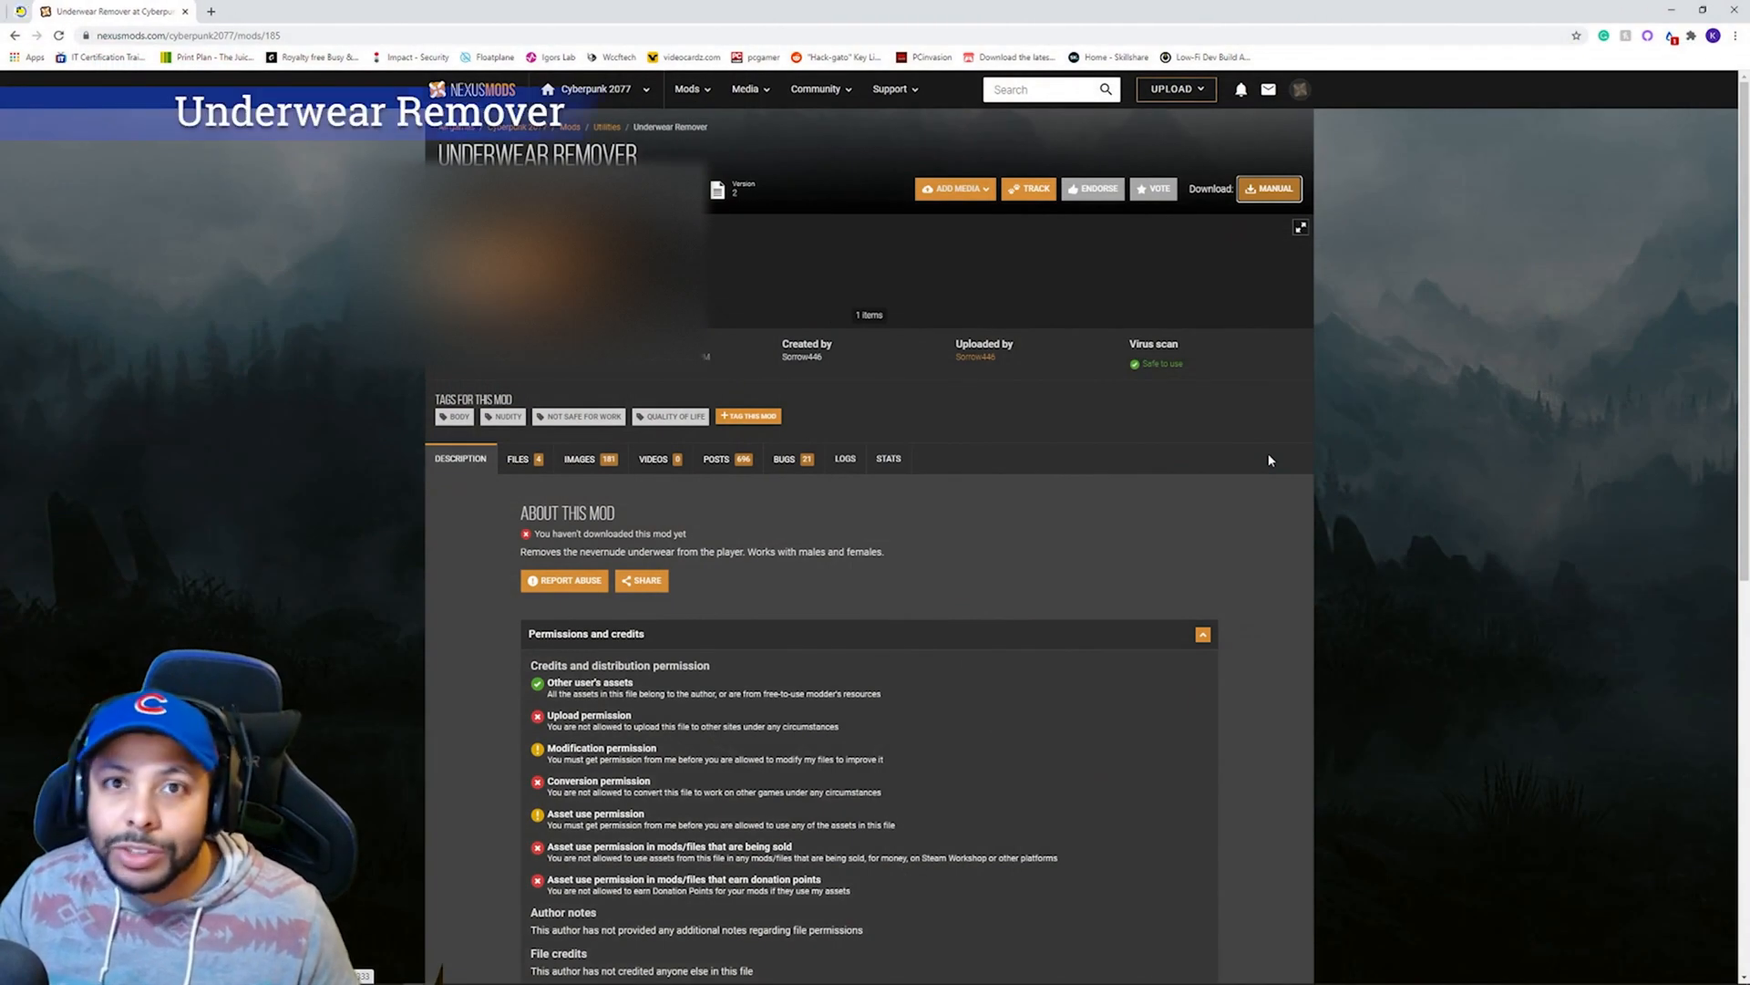
mouse_move(832, 512)
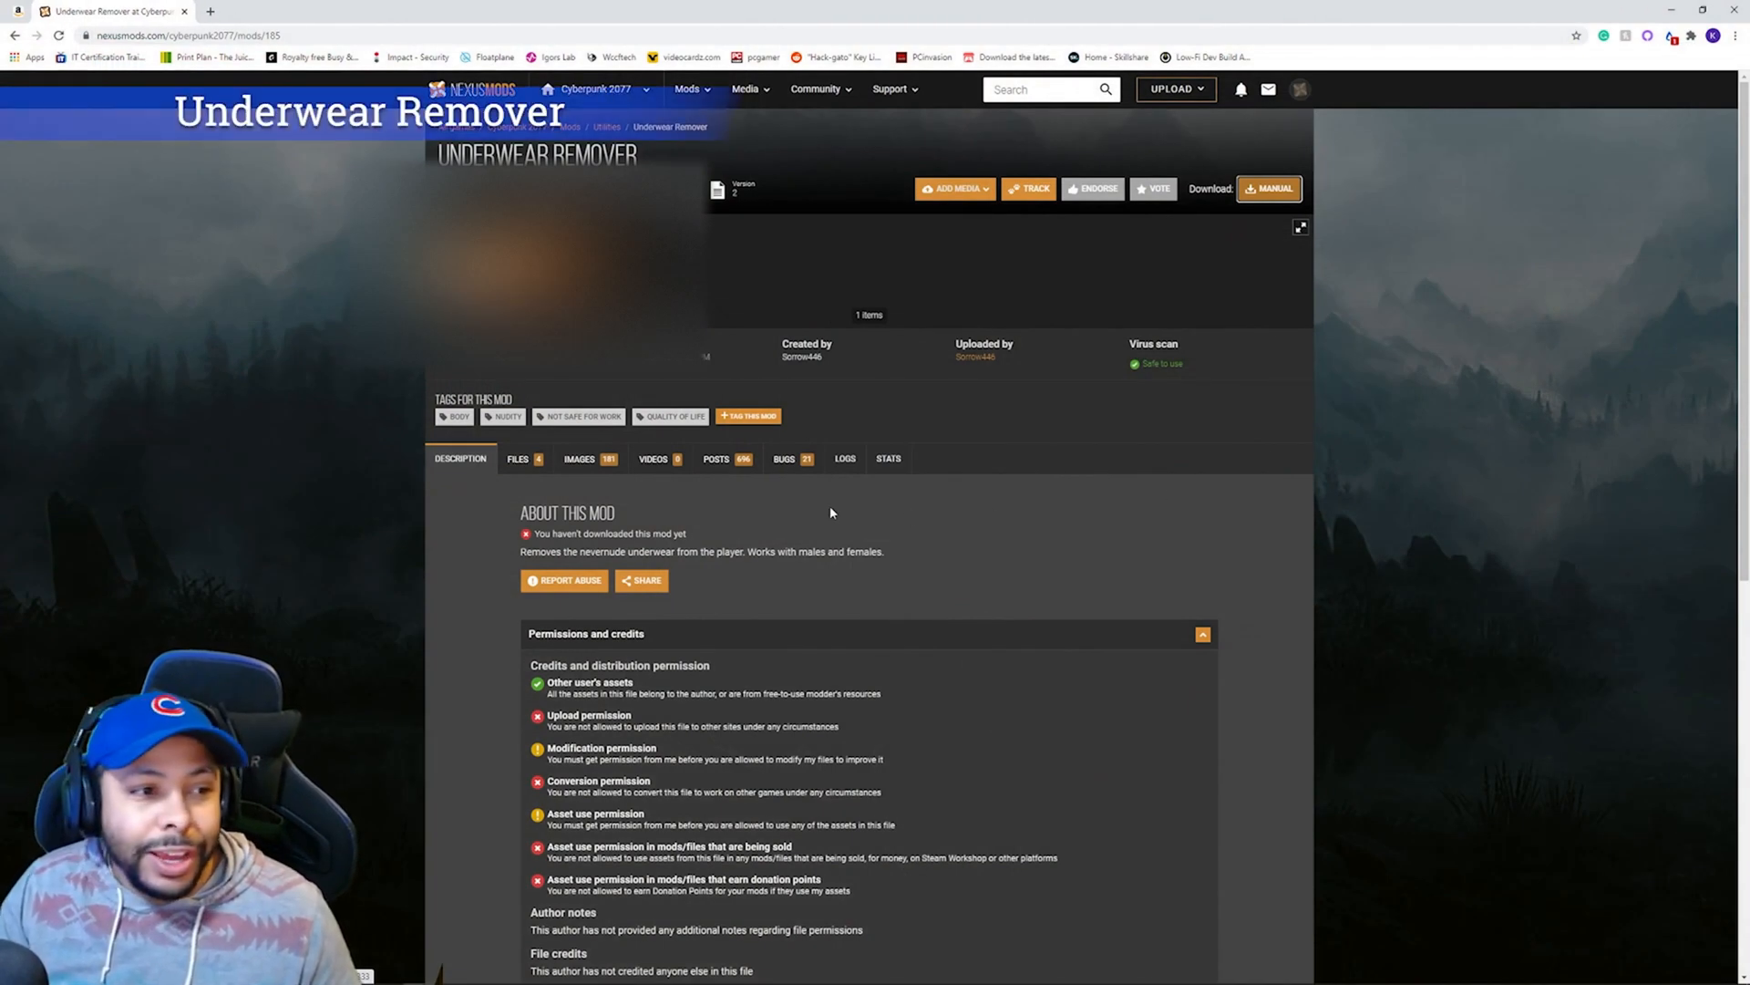
mouse_move(1291, 212)
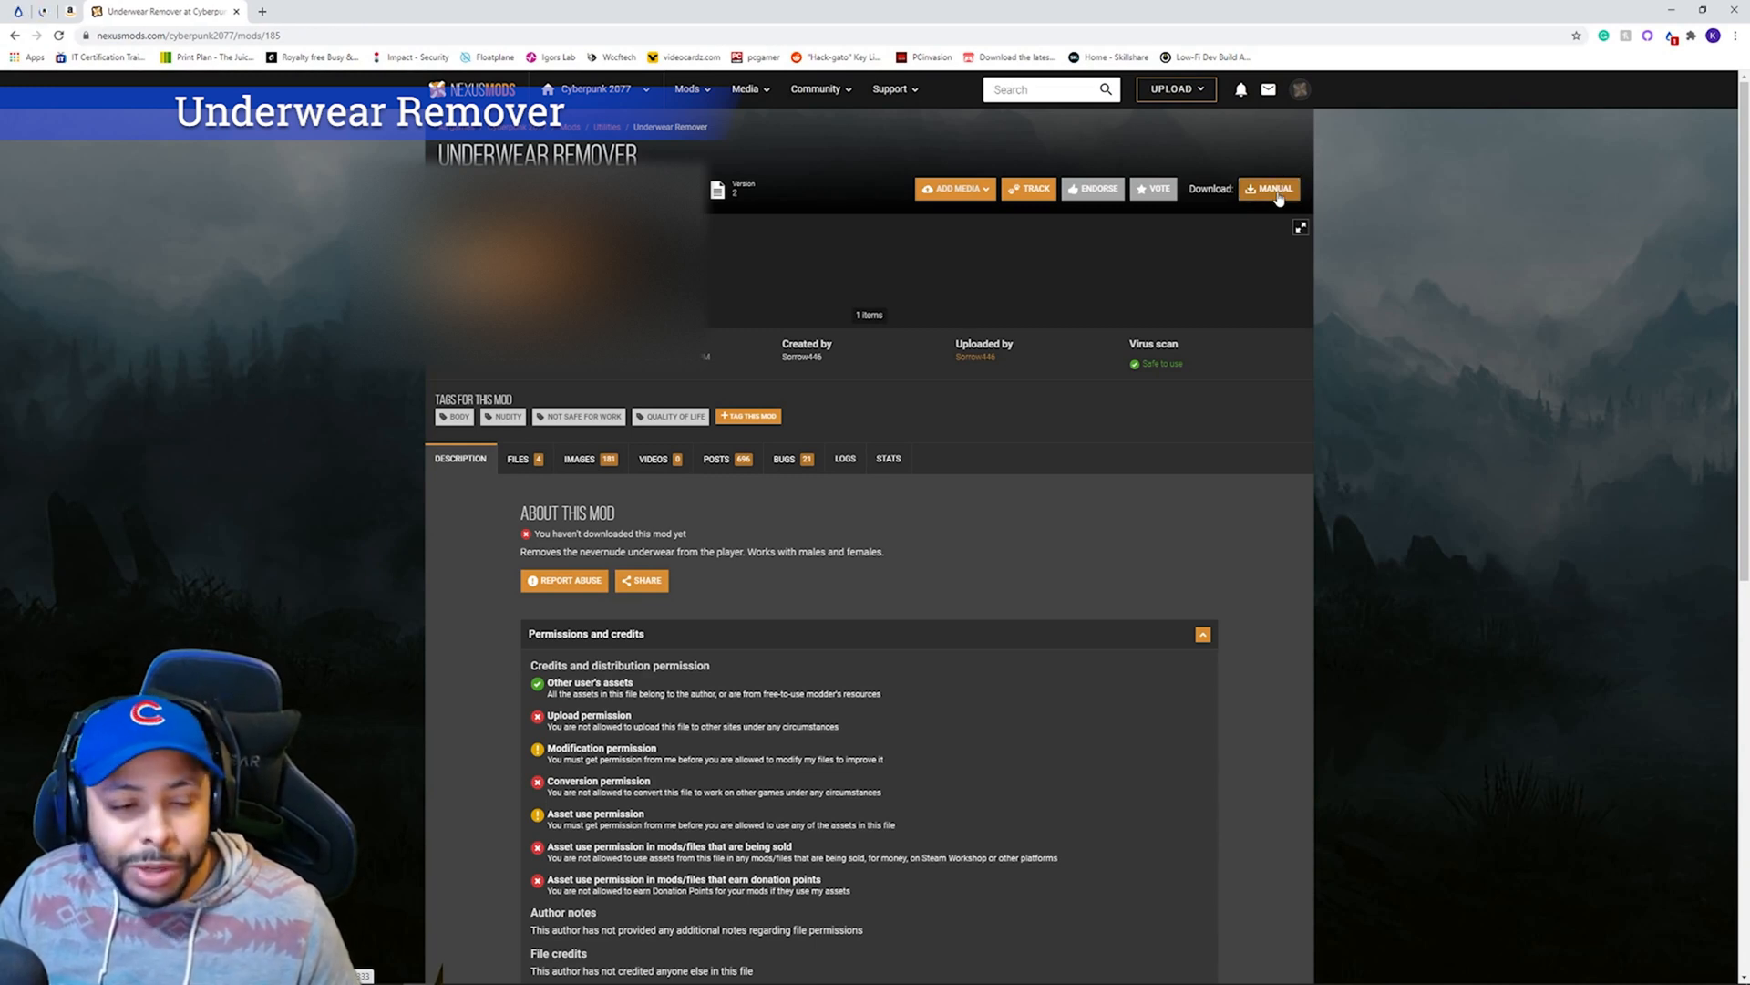
Download the Underwear Remover archive and select Cyberpunk2077.exe in the bin\x64 folder.
left_click(1269, 188)
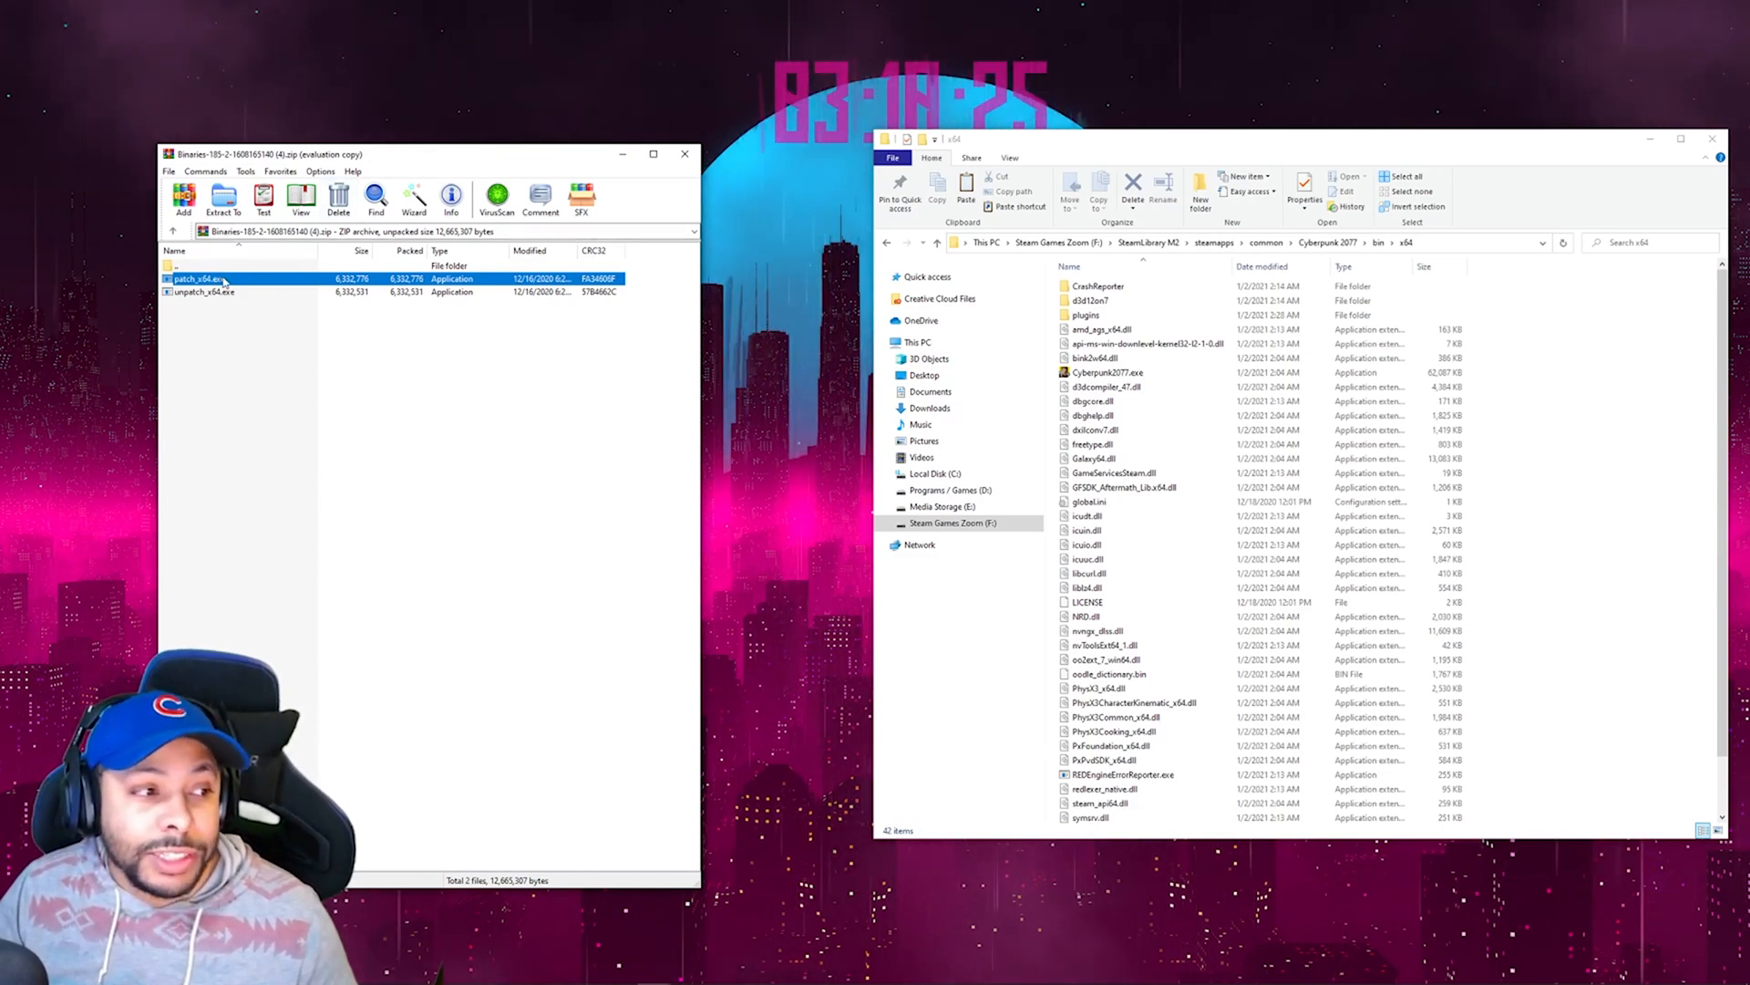
left_click(1105, 372)
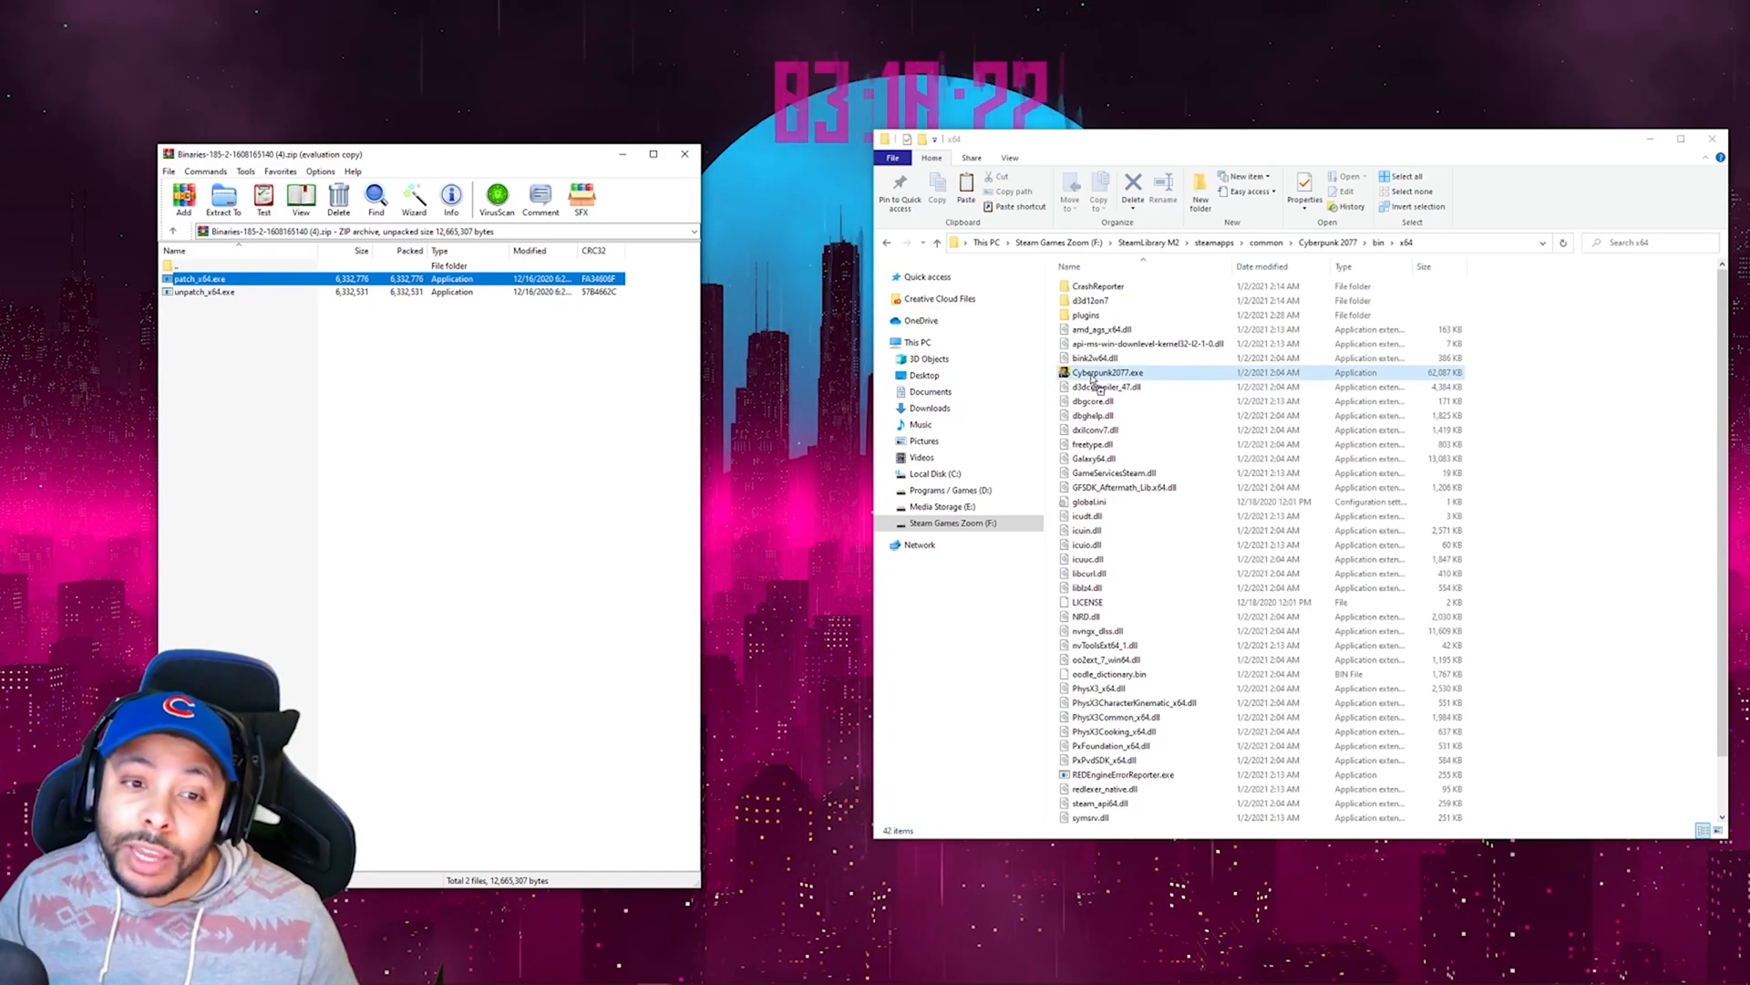